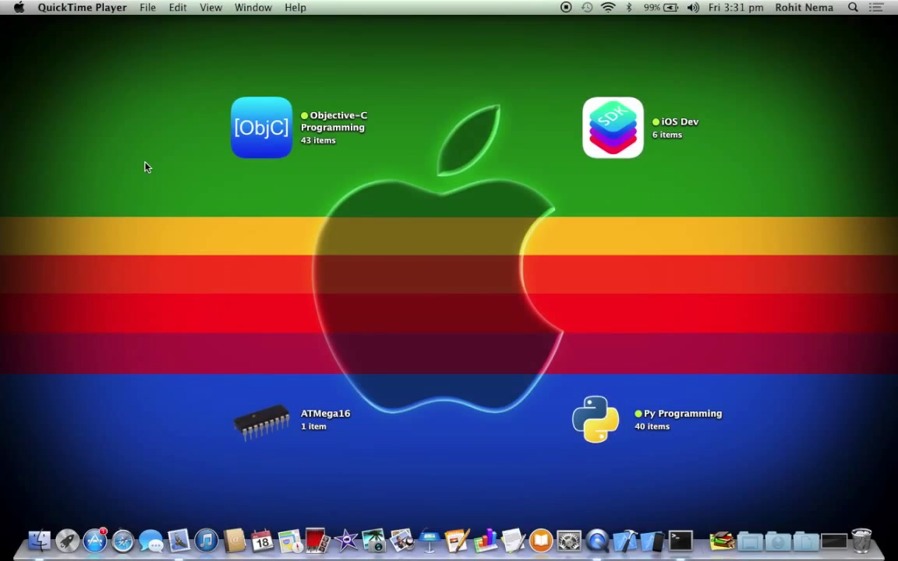
mouse_move(419, 364)
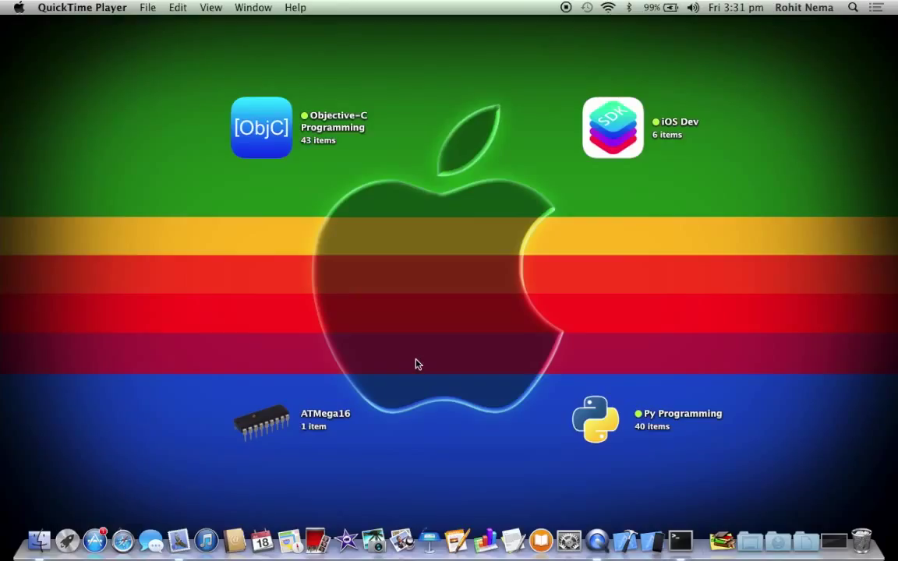
mouse_move(633, 543)
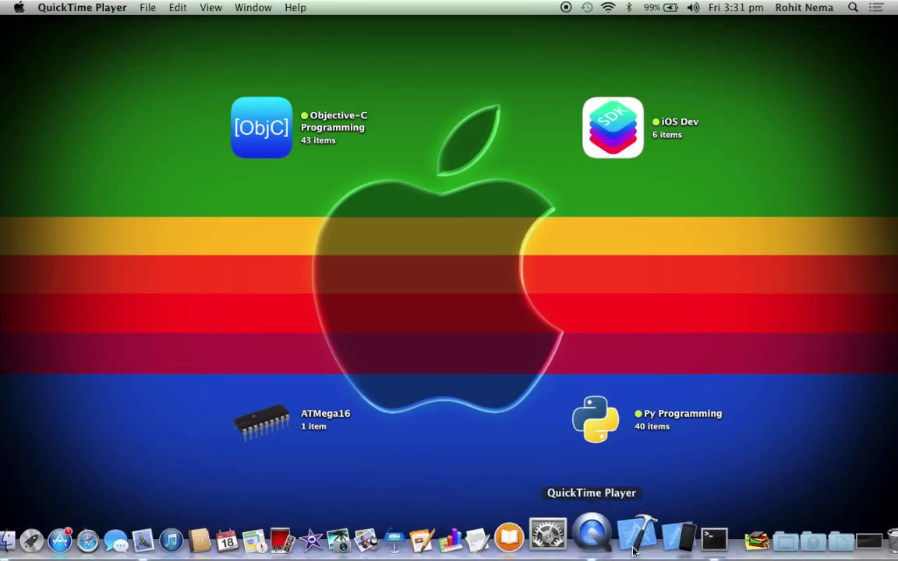
mouse_move(628, 534)
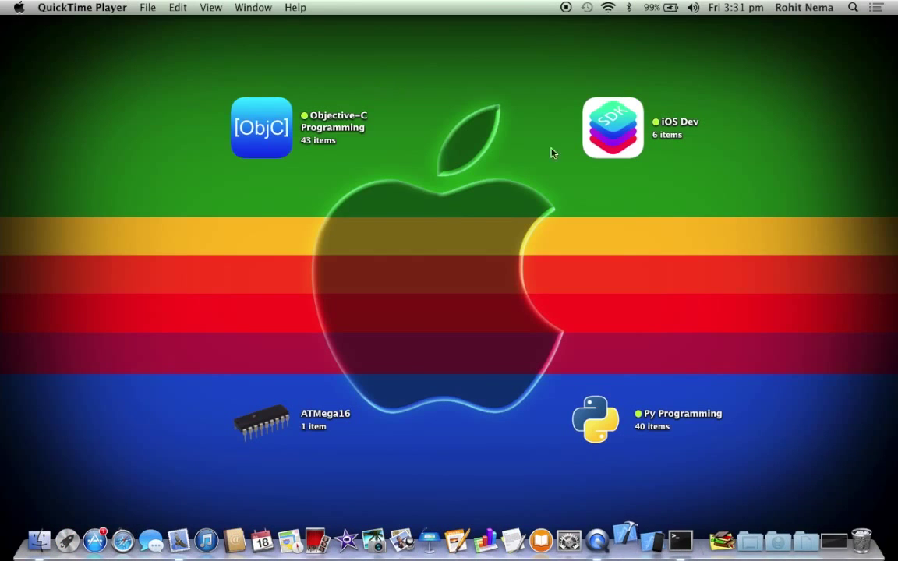
mouse_move(408, 325)
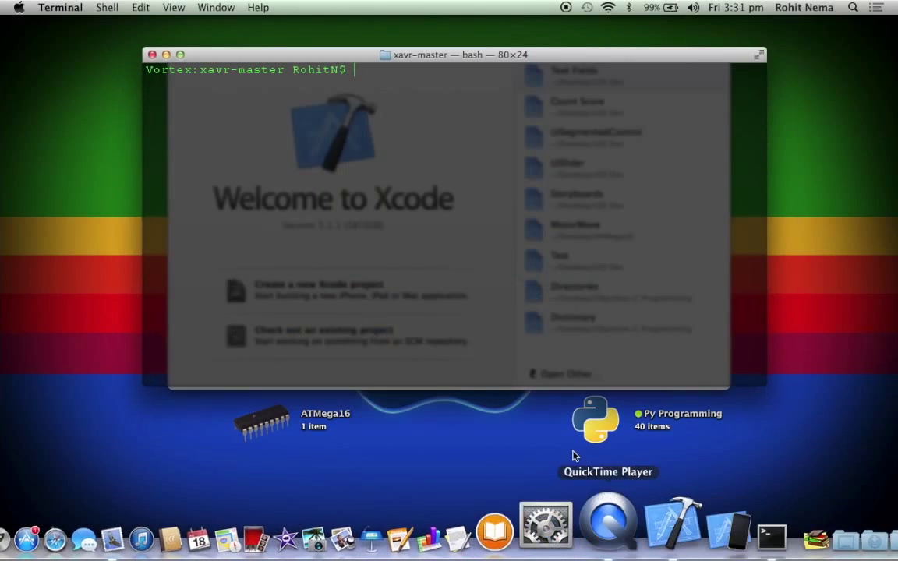
Change into Downloads/xavr-master and run python setup.py to install the xavr template.
text(cd)
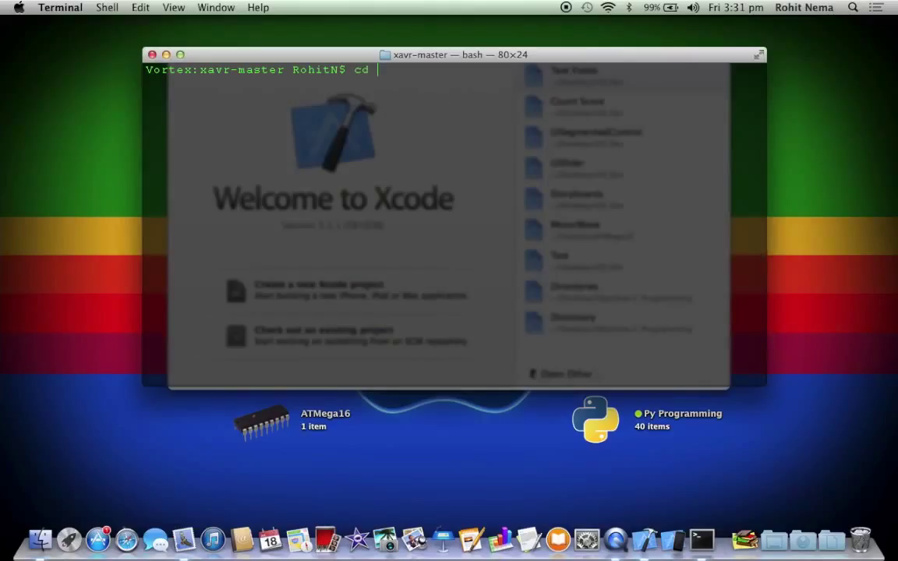
text(Downloads.)
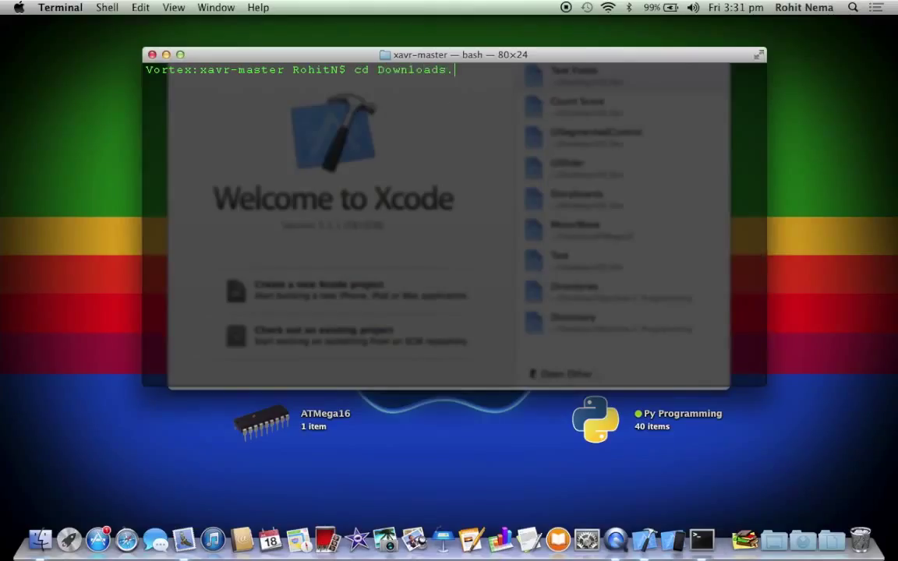
text(xavr-master)
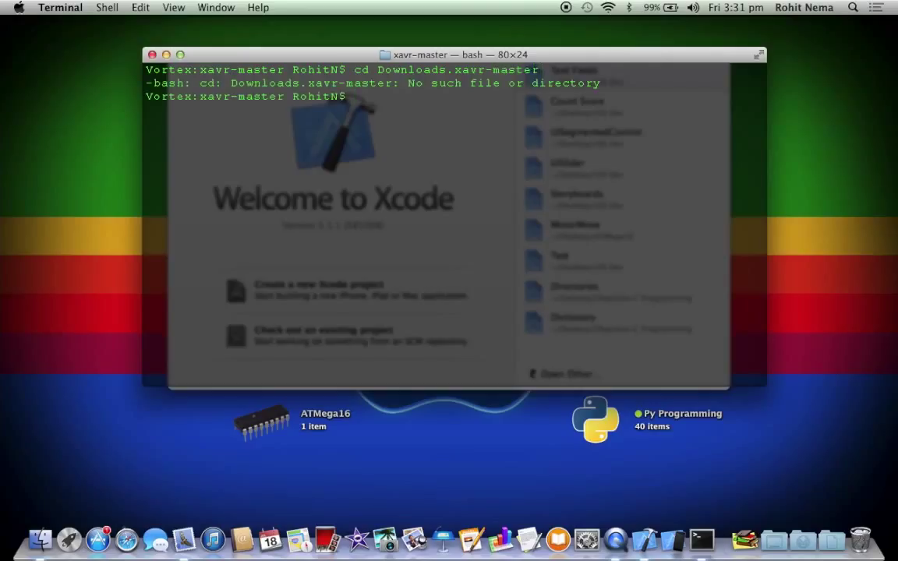
text(cd)
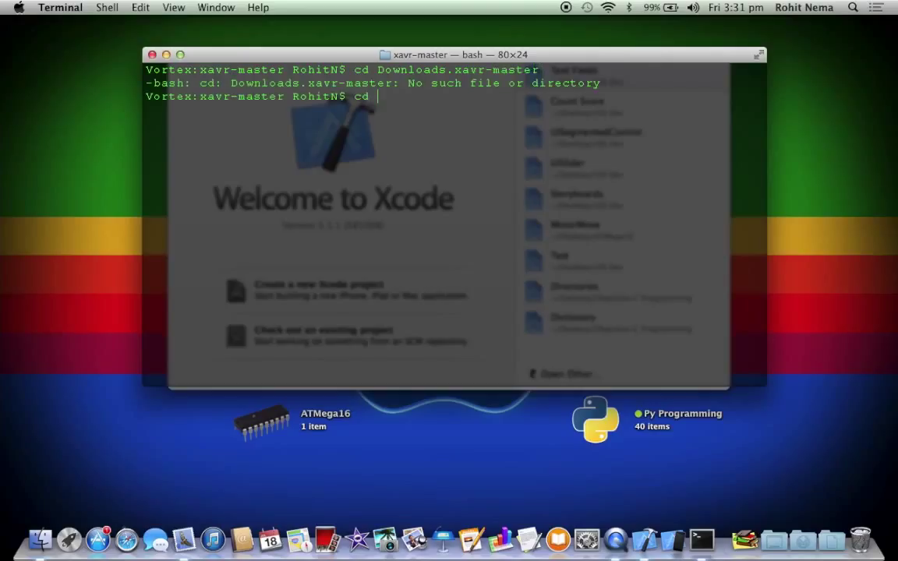
text(Downloads)
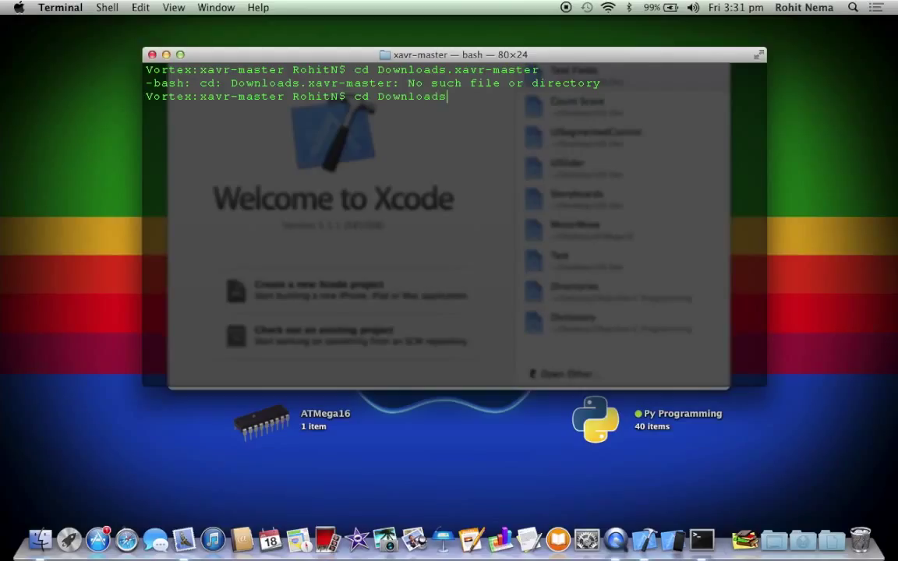
text(/xavr-master)
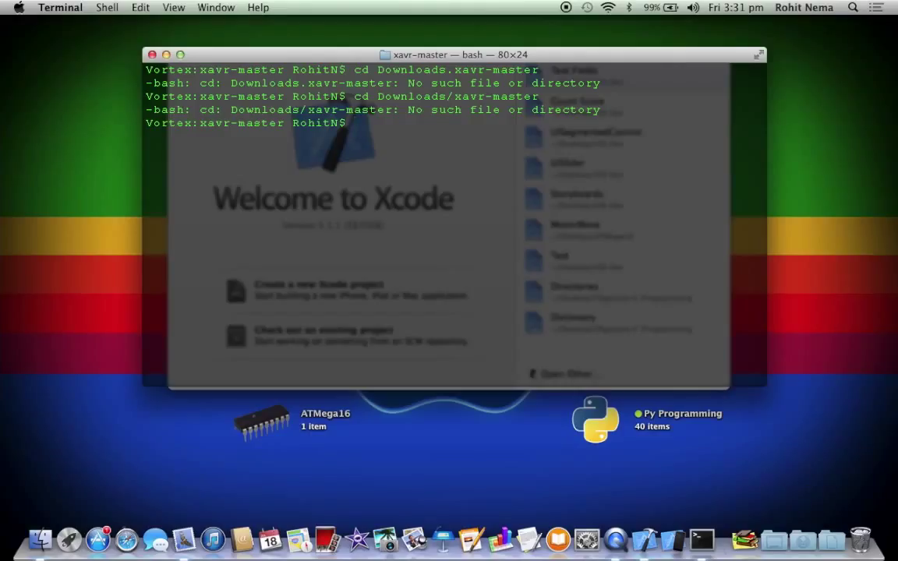
text(python)
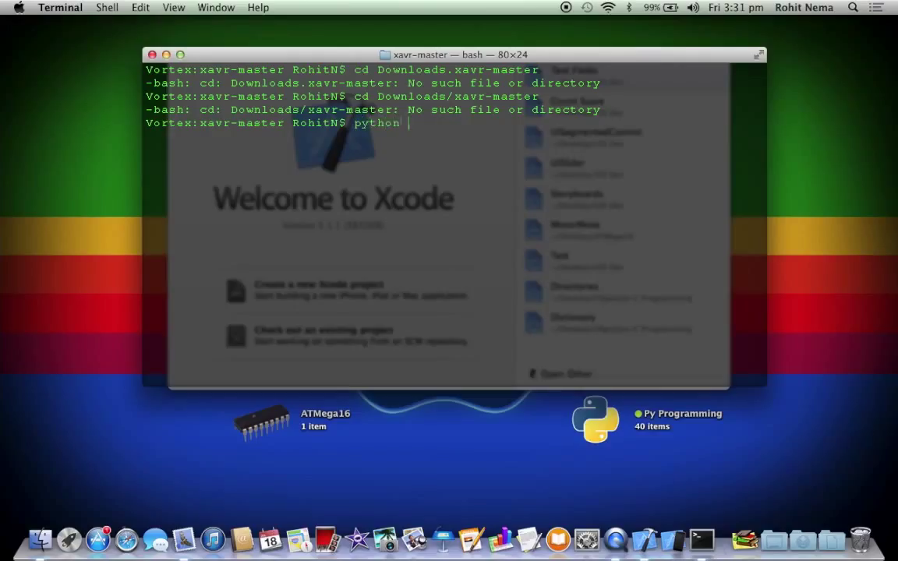
text(setup.py)
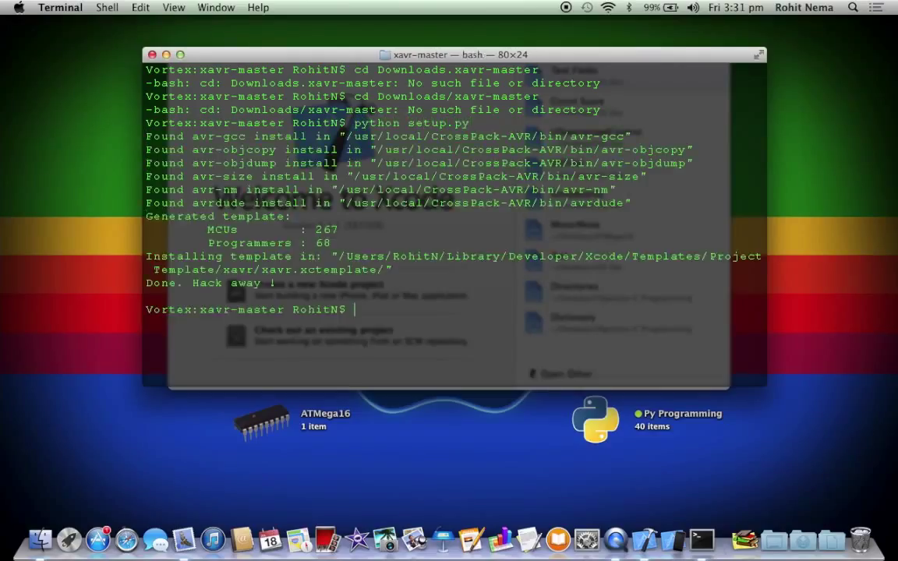
mouse_move(478, 26)
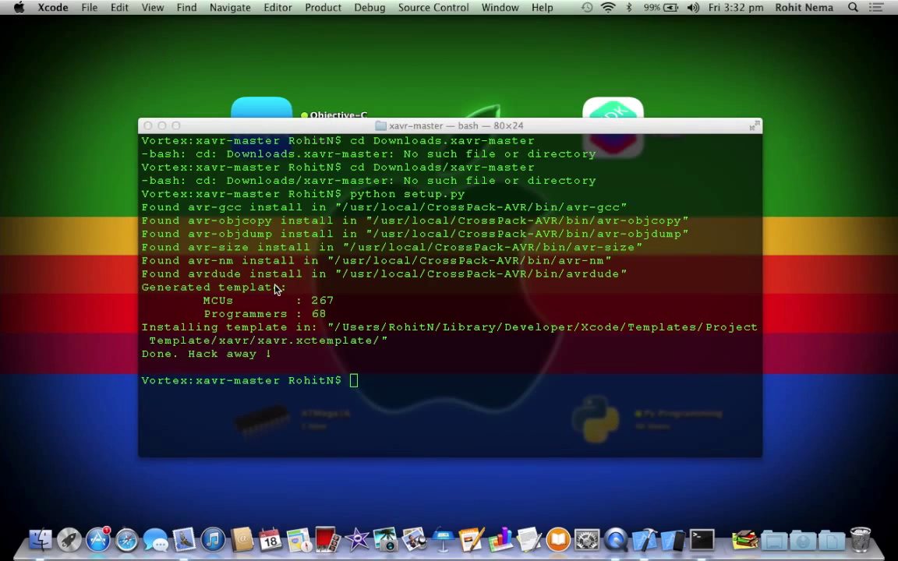
mouse_move(342, 82)
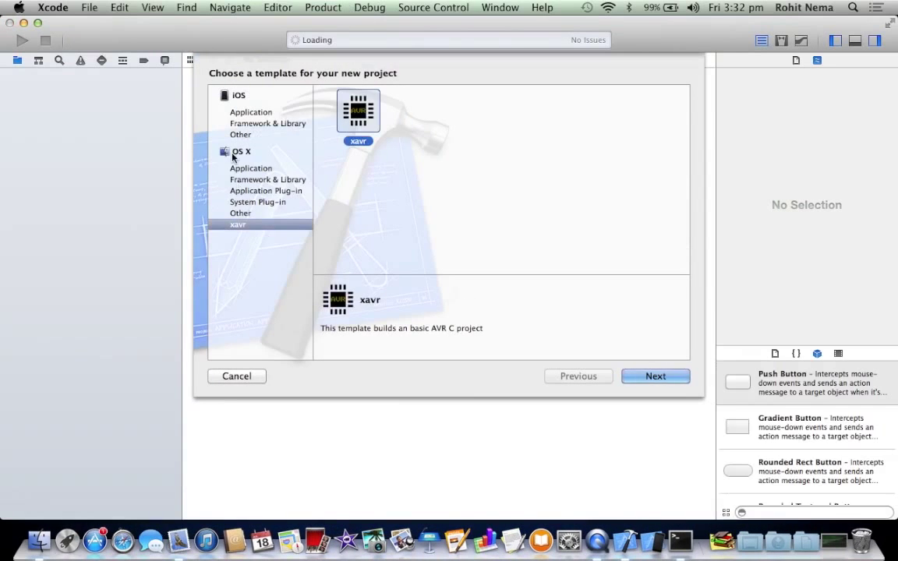
mouse_move(434, 60)
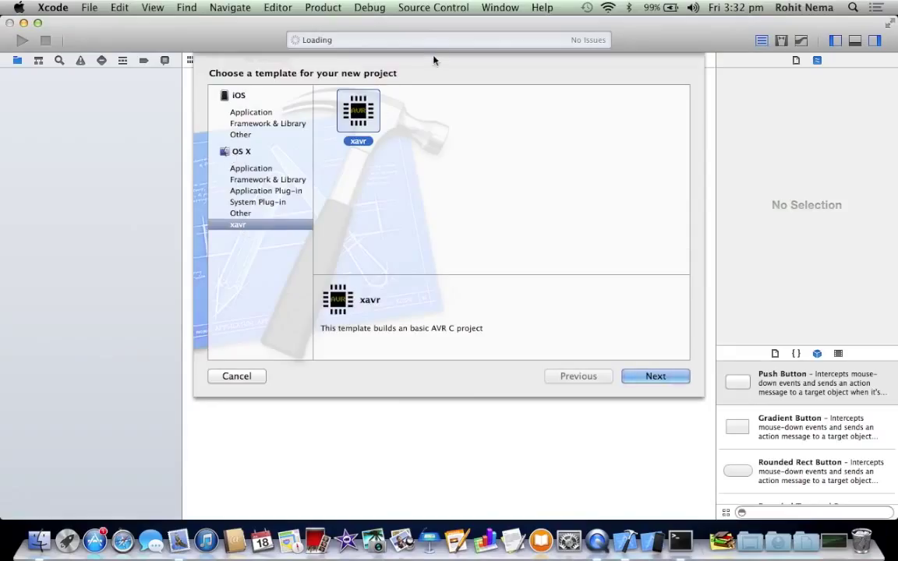
Create xavr project 'tutorial' for atmega16 with usbasp at 8000000 Hz on the Desktop.
click(656, 376)
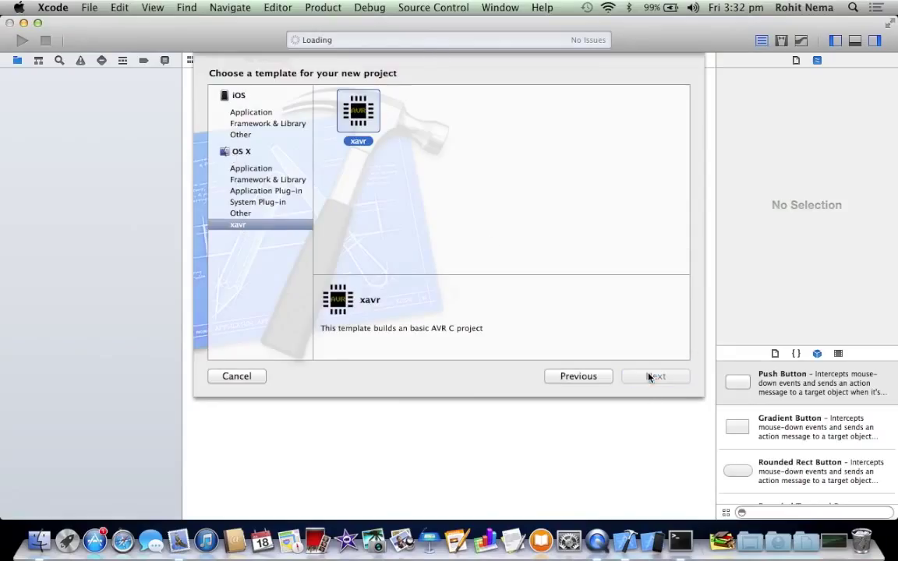
click(656, 376)
text(tutorial)
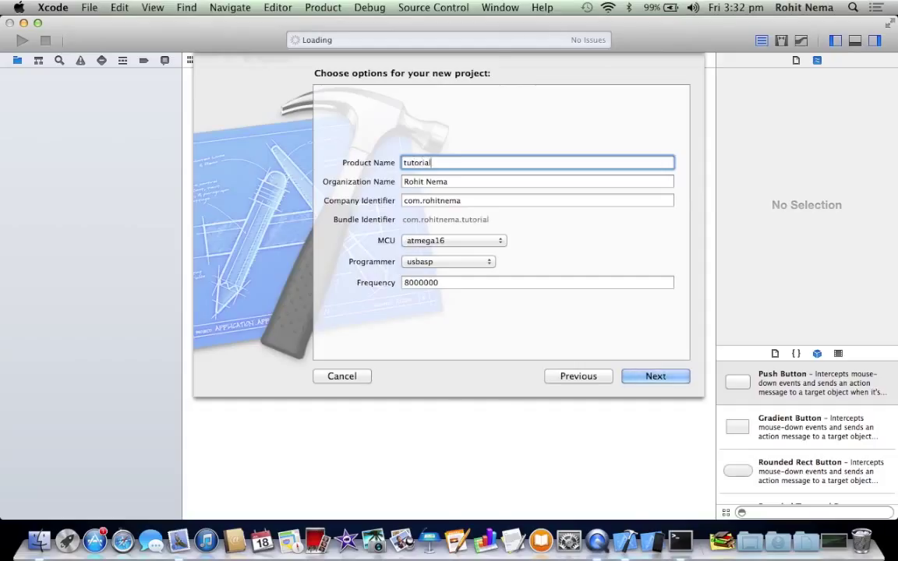
click(452, 240)
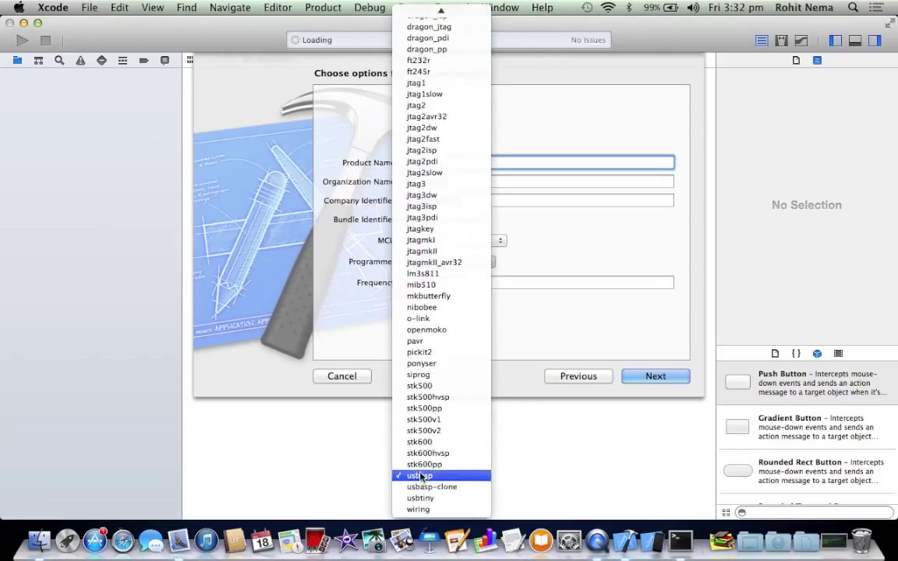
click(417, 474)
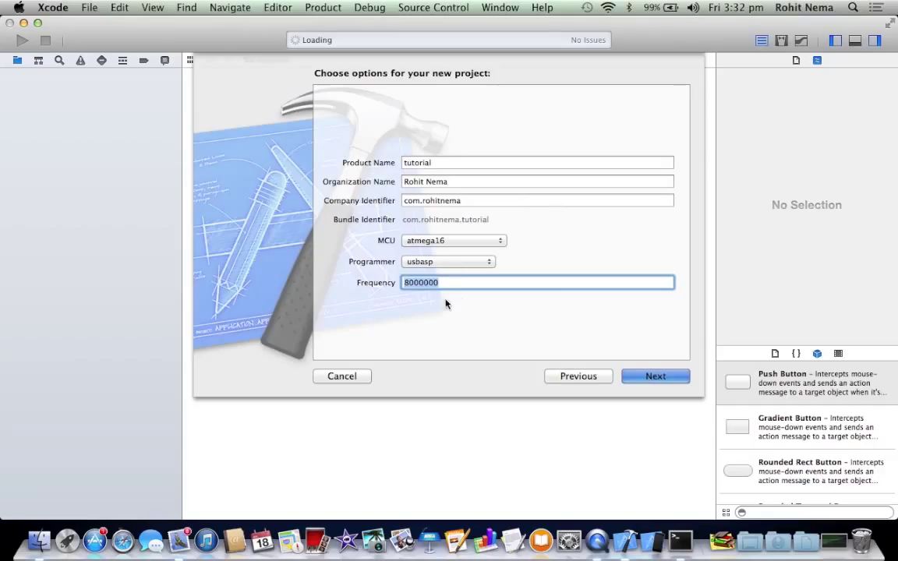
click(655, 377)
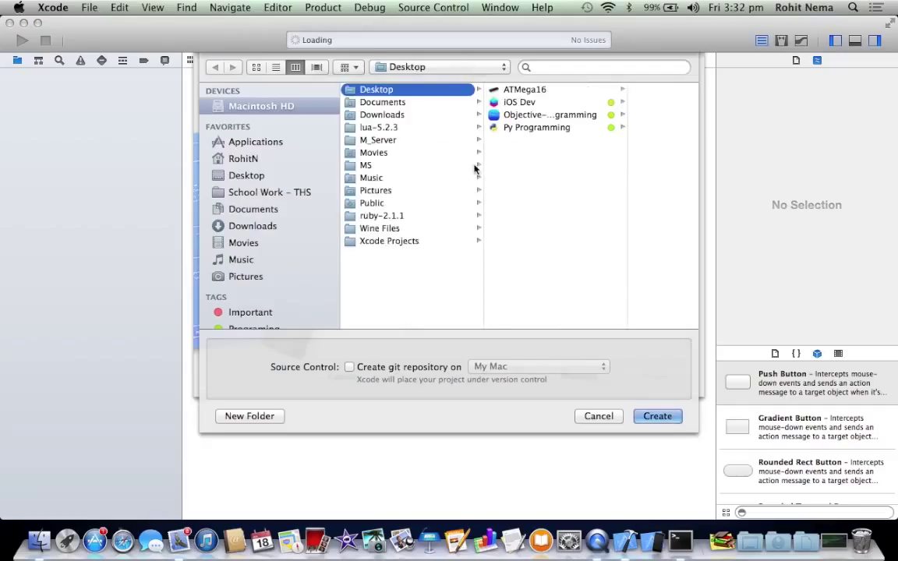
click(658, 416)
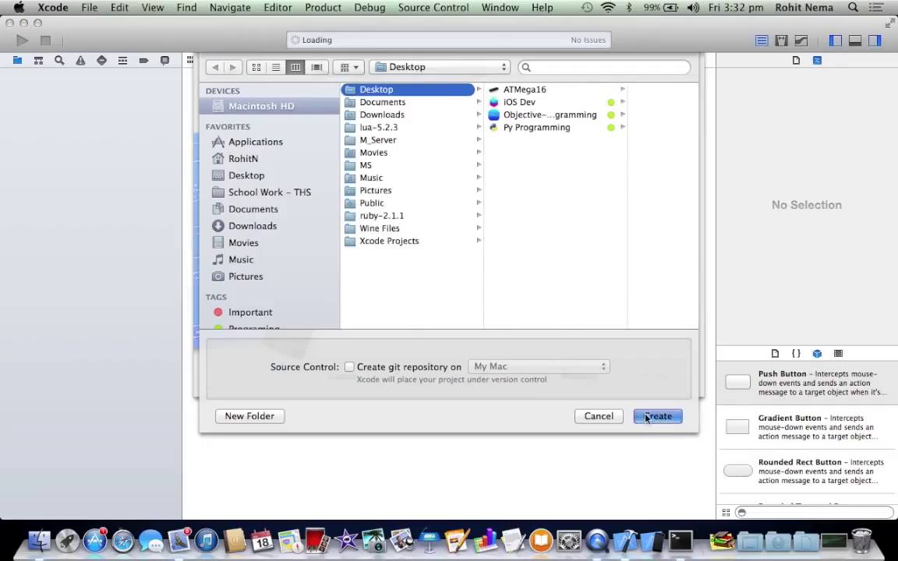
click(658, 416)
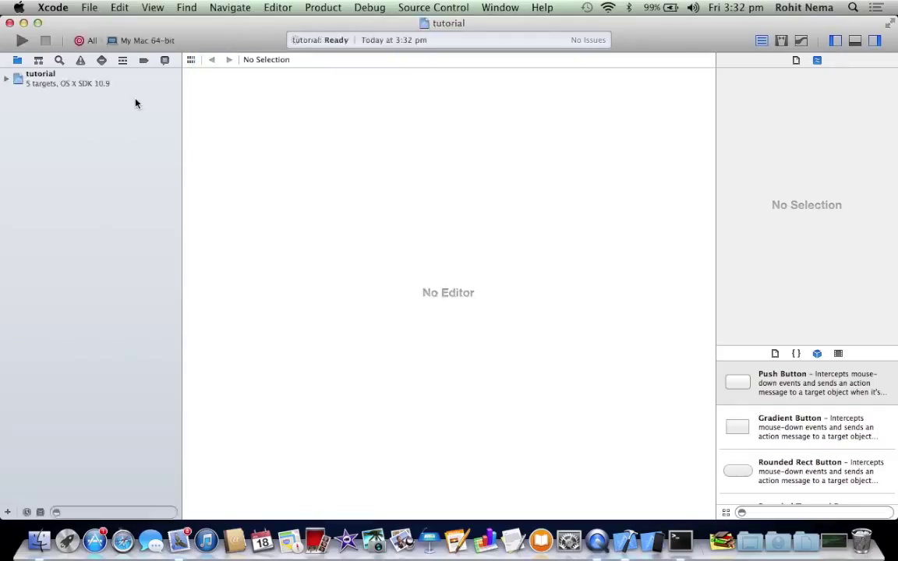
Open main.c from the project navigator and delete the blank line inside main.
click(45, 77)
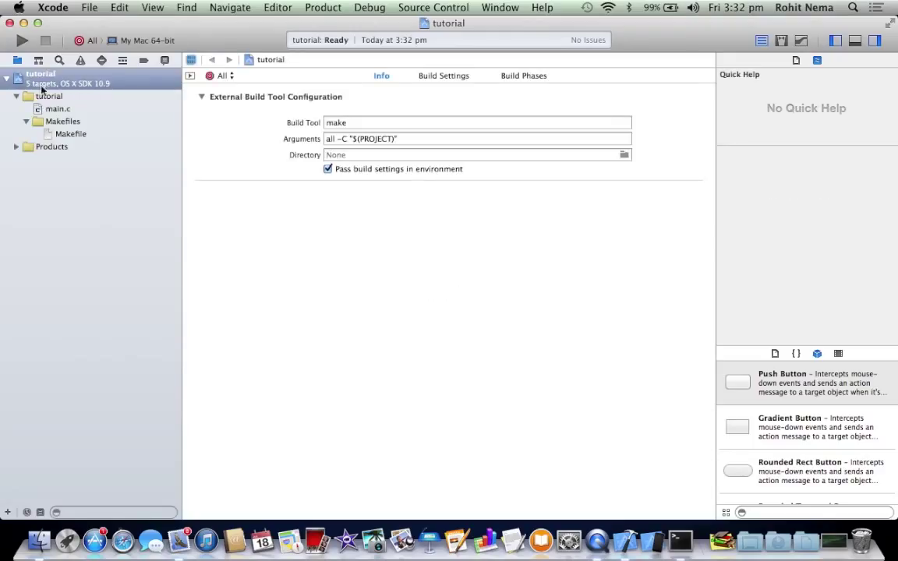
click(58, 108)
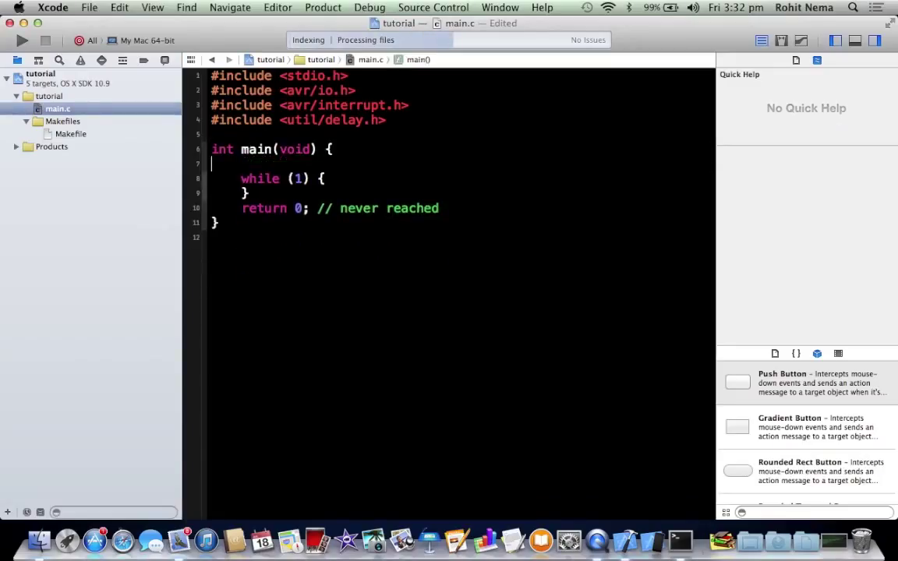
key(Backspace)
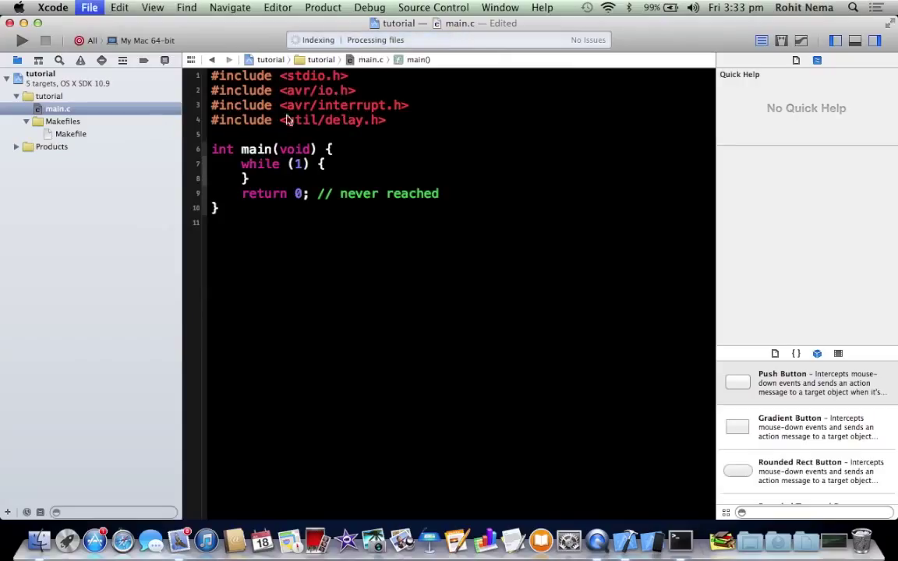
mouse_move(304, 126)
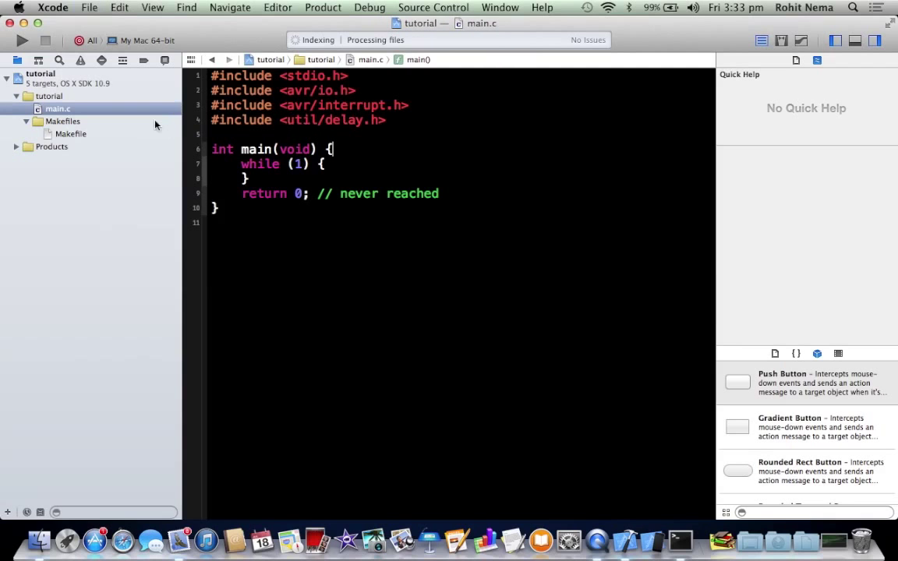
Review the Makefile's atmega16, 8000000 Hz and usbasp settings, then return to main.c.
click(70, 134)
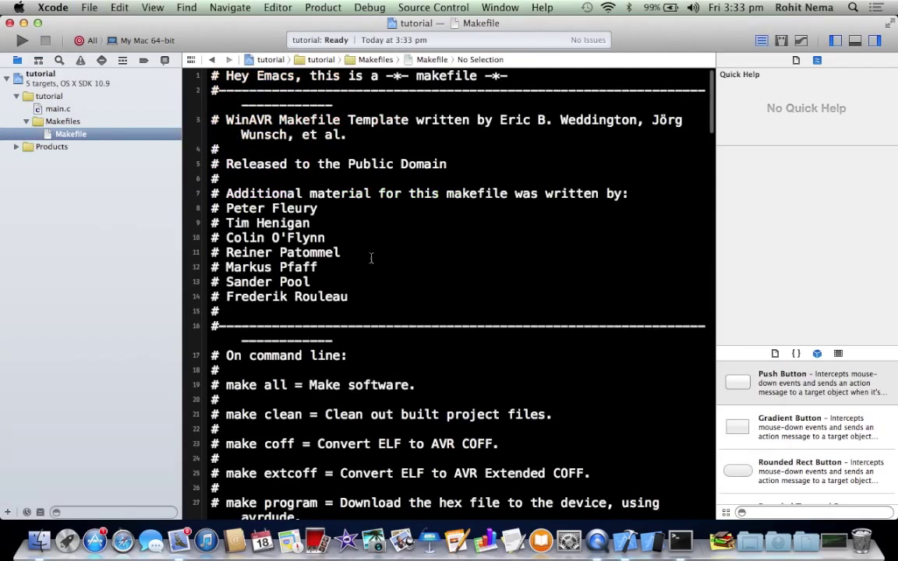
scroll(down, 3)
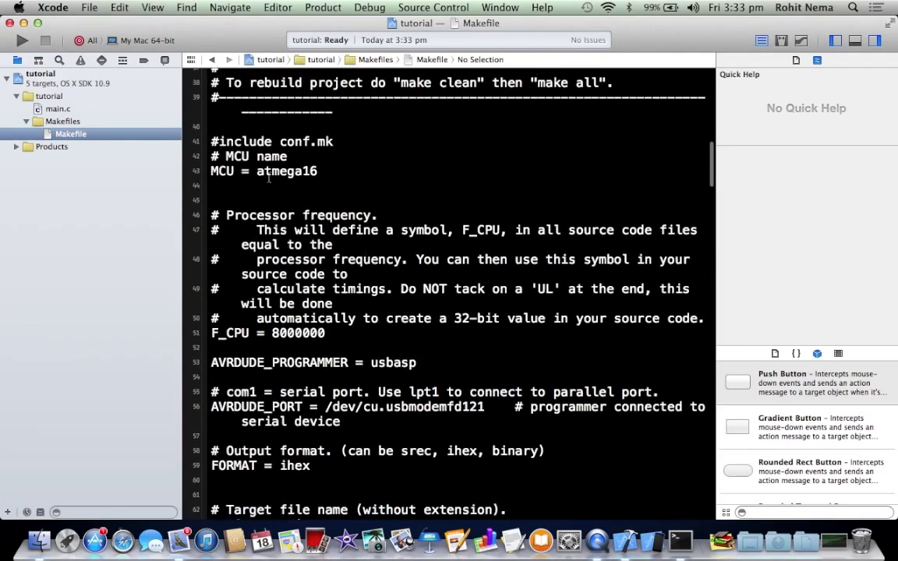
scroll(down, 3)
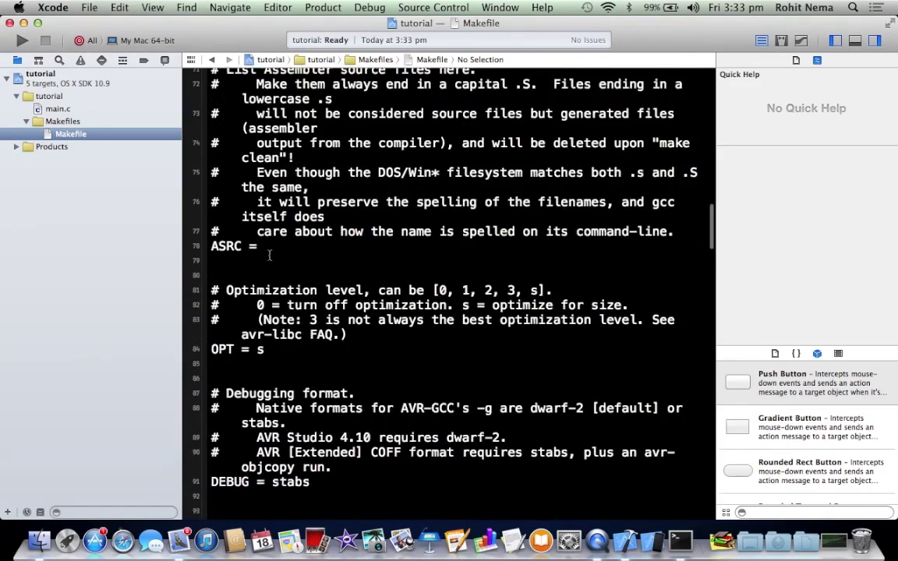
scroll(up, 3)
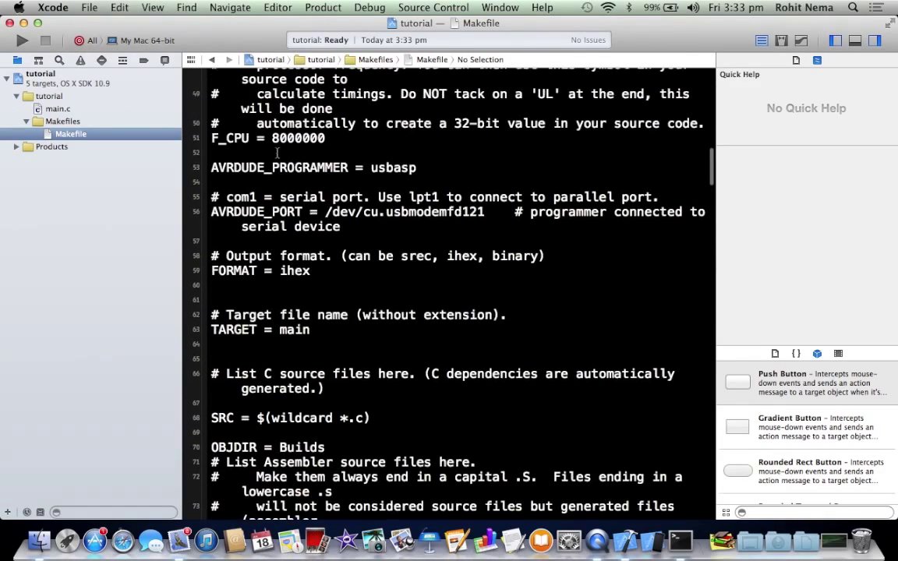
scroll(up, 3)
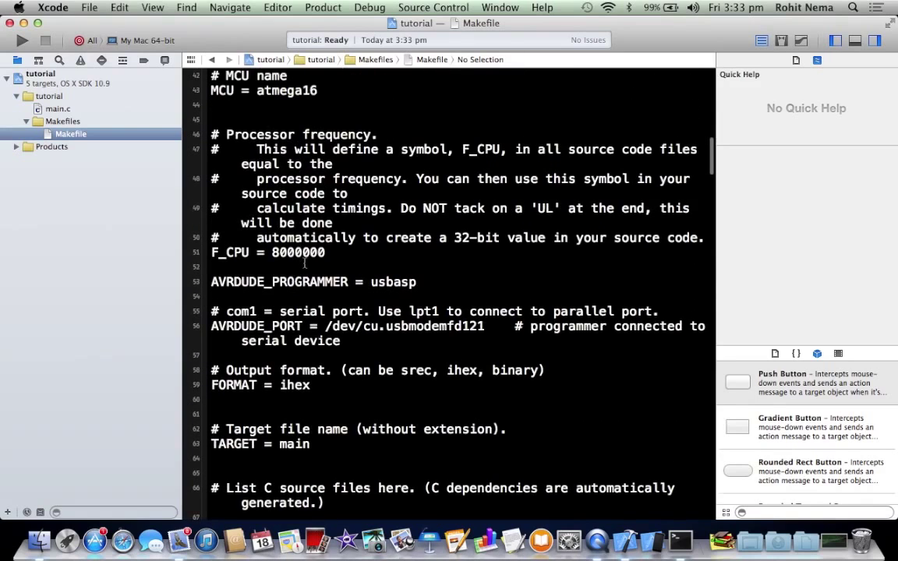
scroll(up, 3)
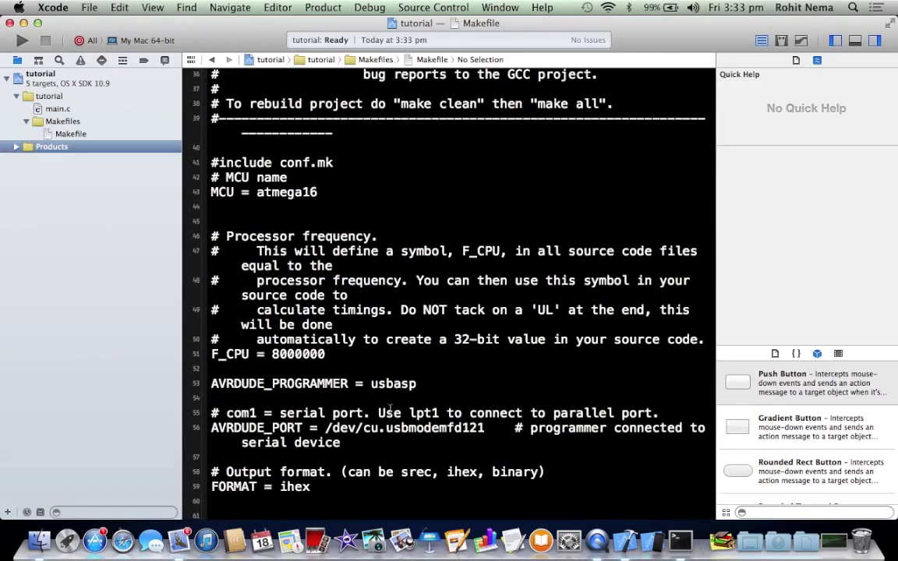
click(57, 109)
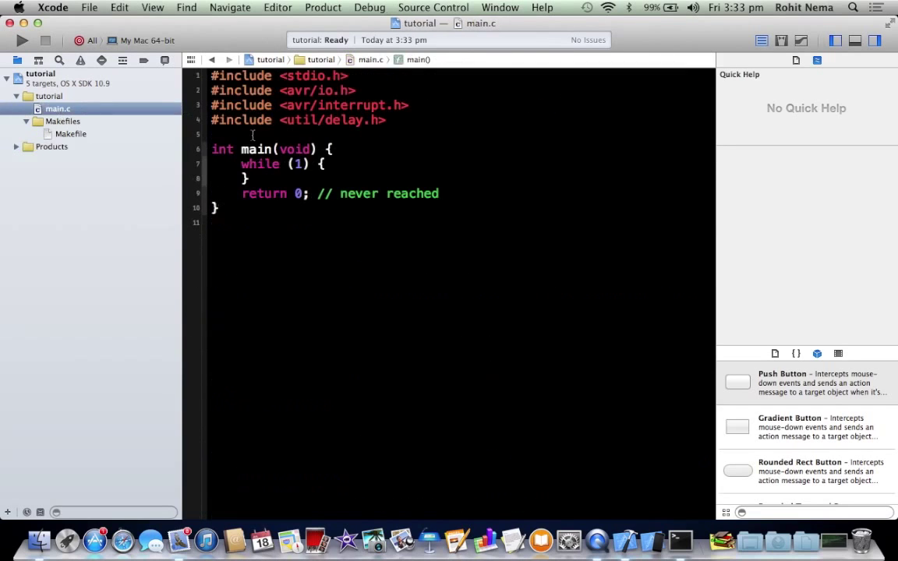
click(70, 133)
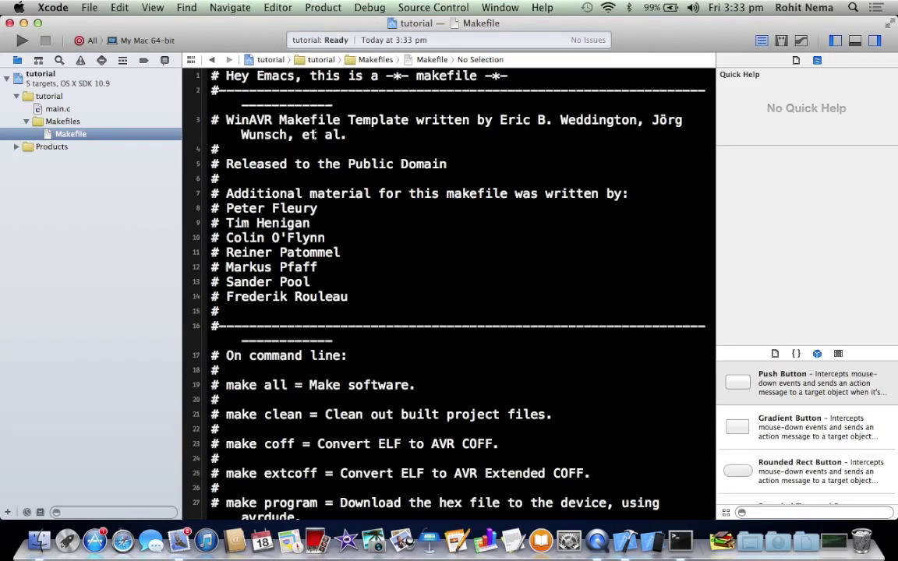
click(56, 108)
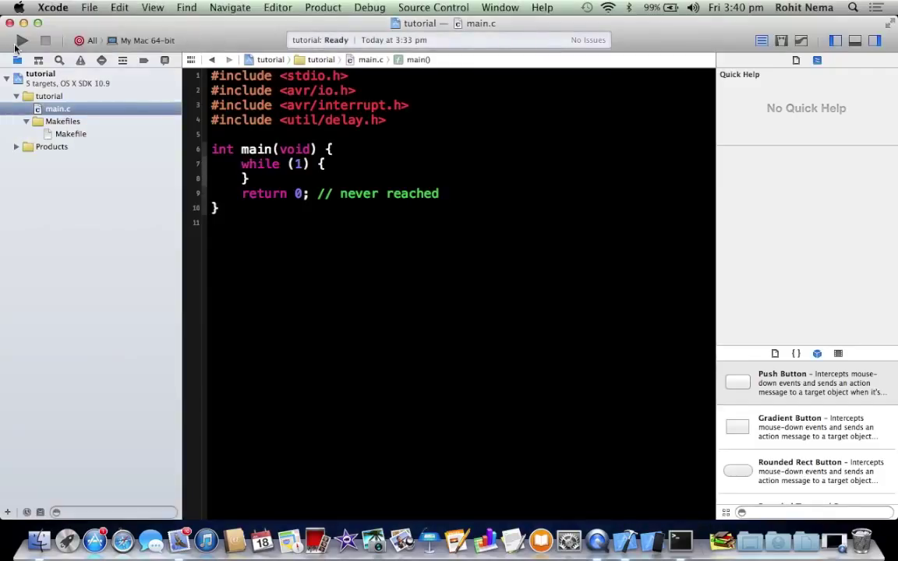
mouse_move(20, 40)
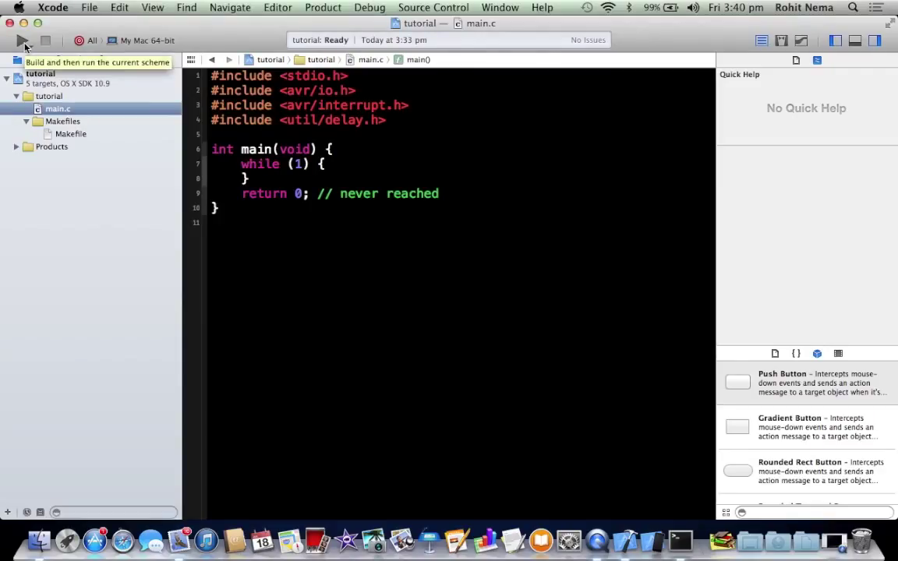
Build the project, which fails on missing Builds/.dep/main.o.d, then switch to the desktop.
click(19, 41)
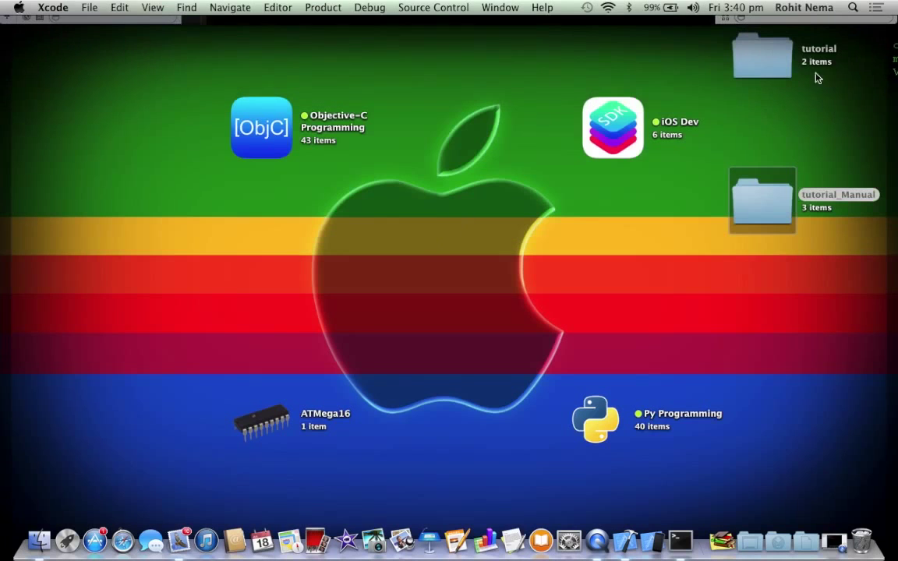
double_click(770, 51)
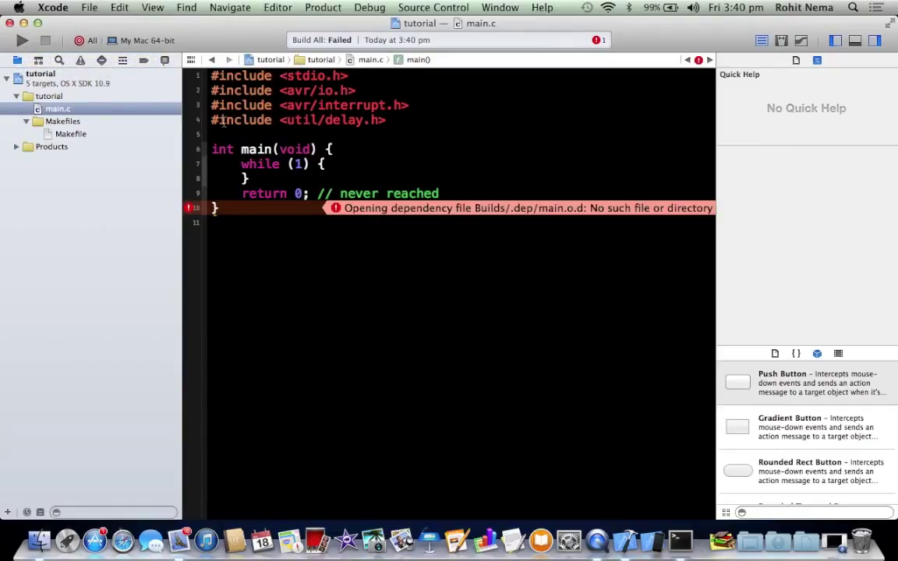
mouse_move(248, 39)
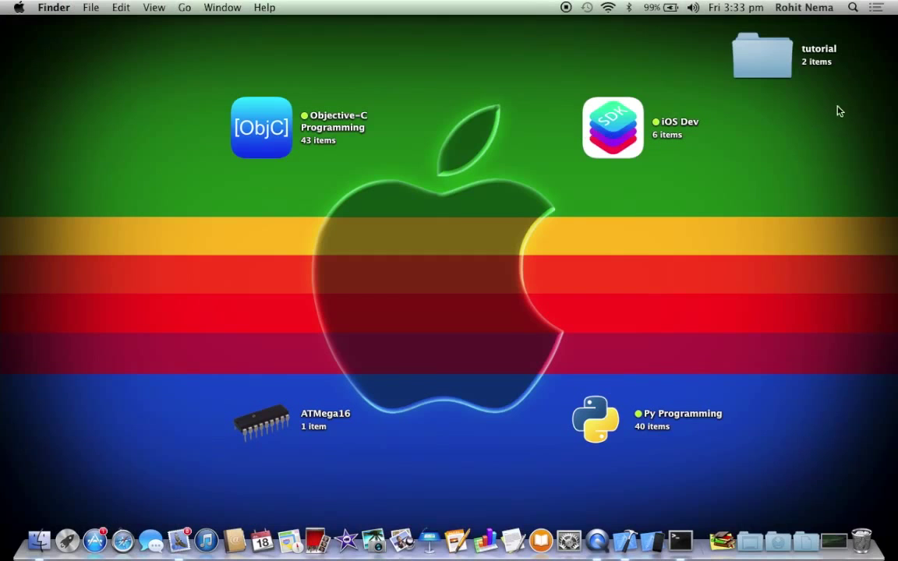
Copy main.c and the Makefile out of the tutorial project folder to the desktop.
double_click(764, 48)
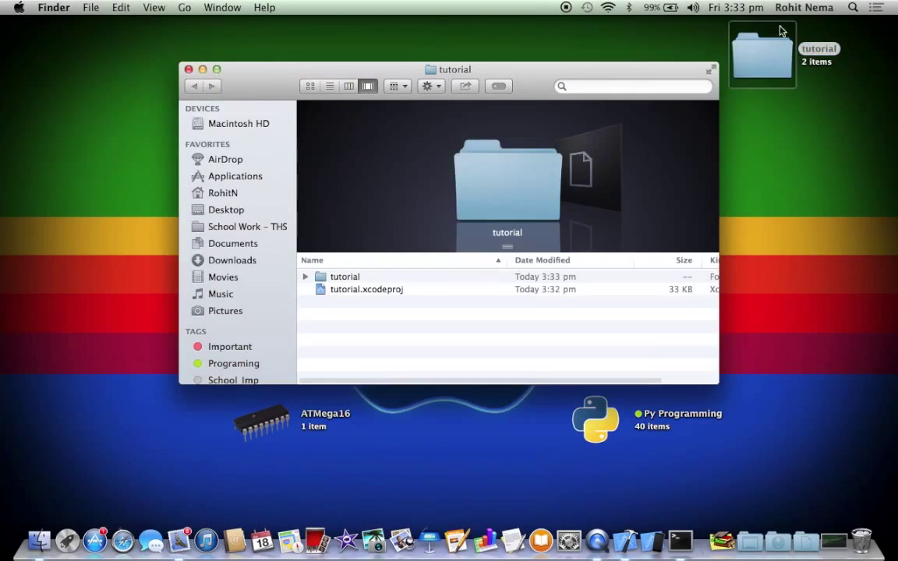
double_click(345, 276)
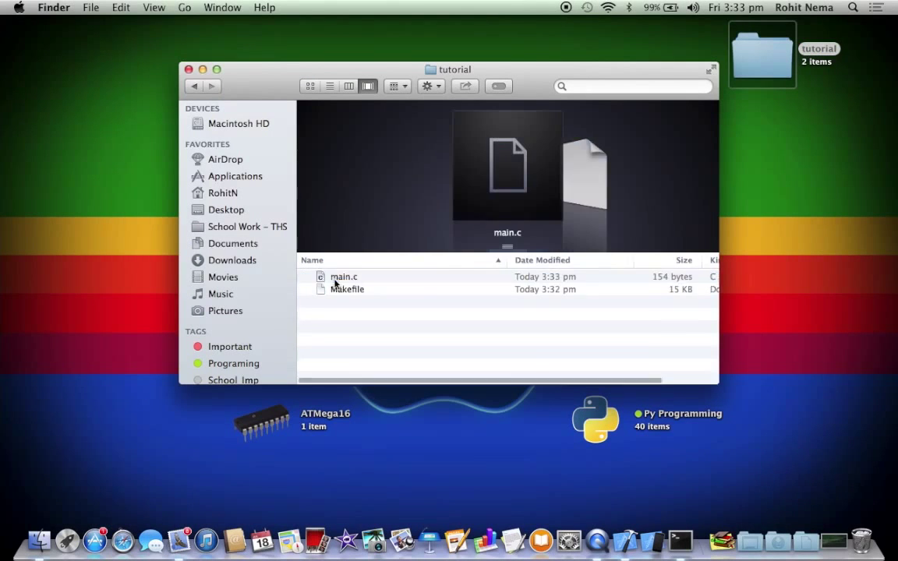
click(347, 289)
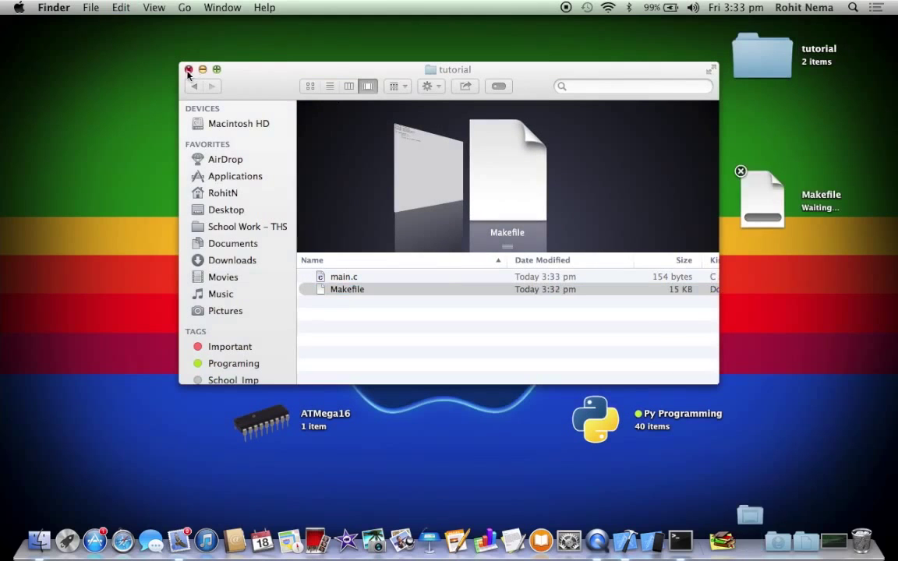
click(188, 69)
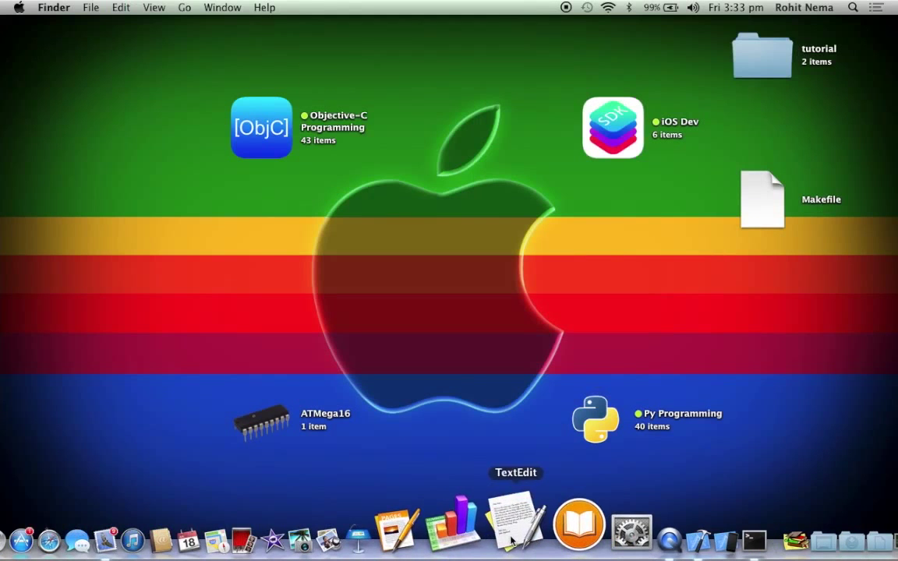
double_click(762, 52)
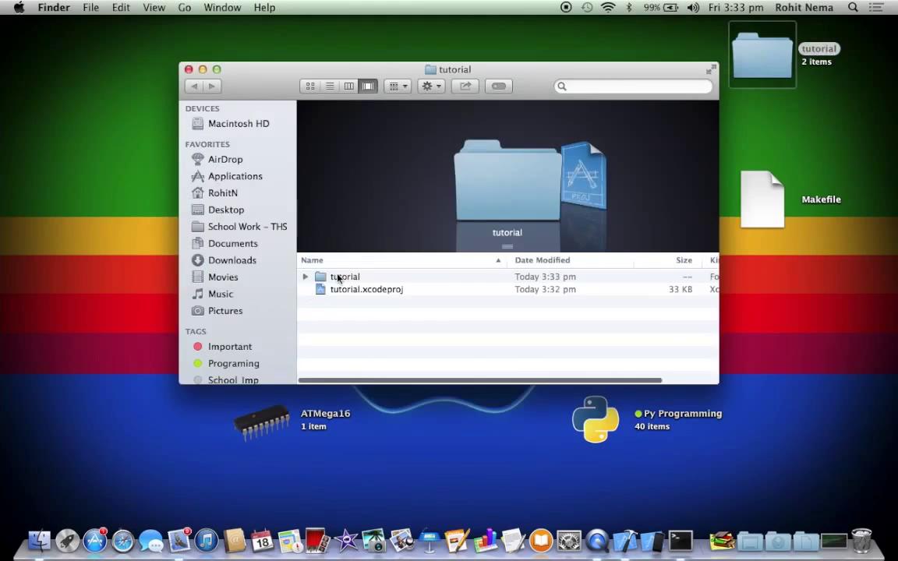
double_click(345, 276)
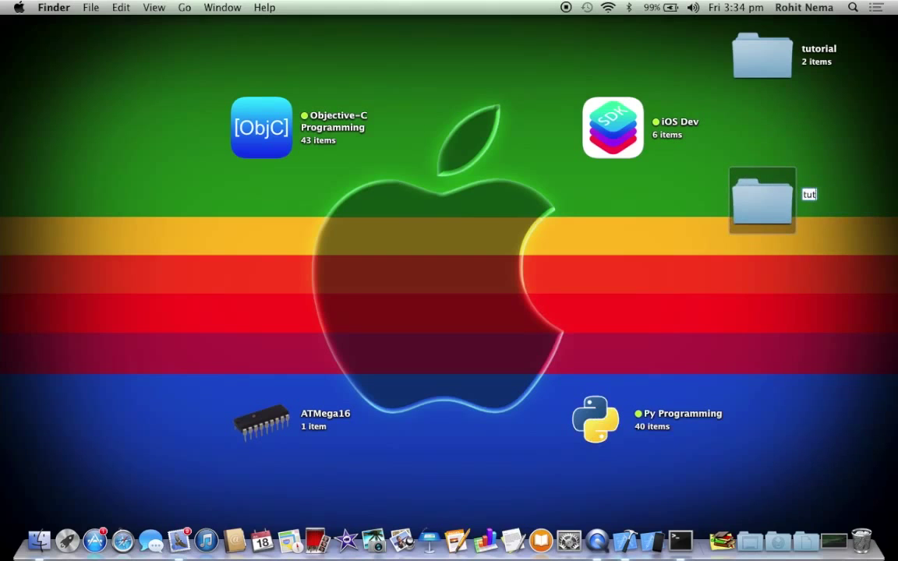
Move the copies into a new tutorial_Manual folder and open its Makefile.
text(tutorial_M)
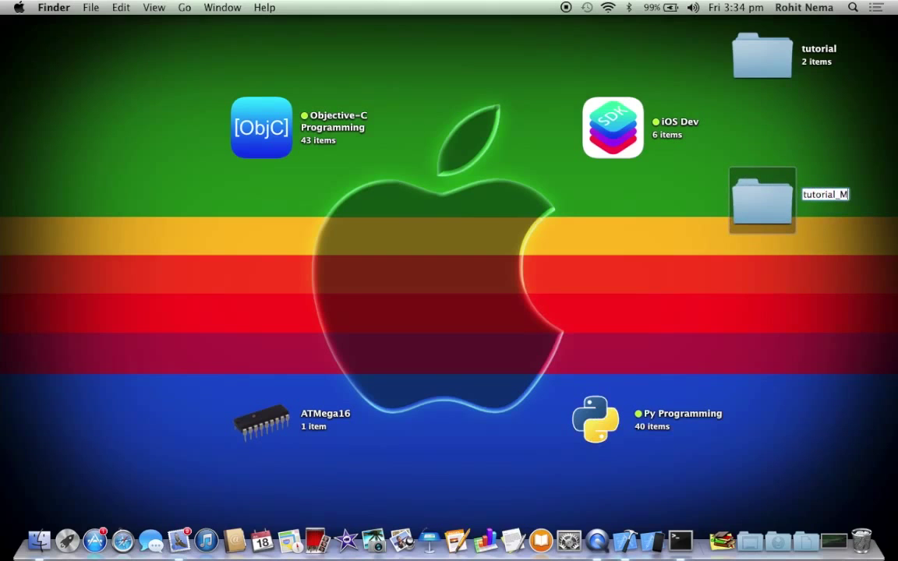
click(571, 253)
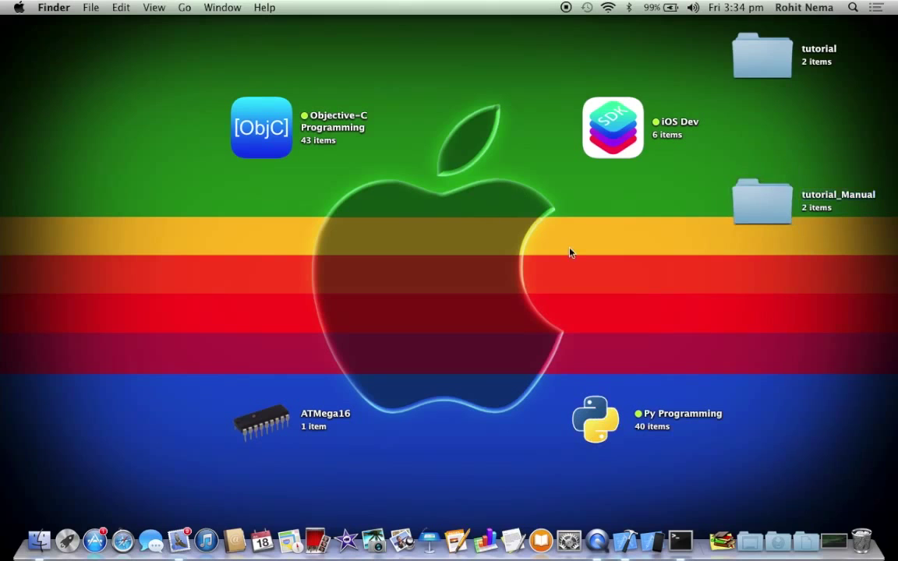
click(764, 201)
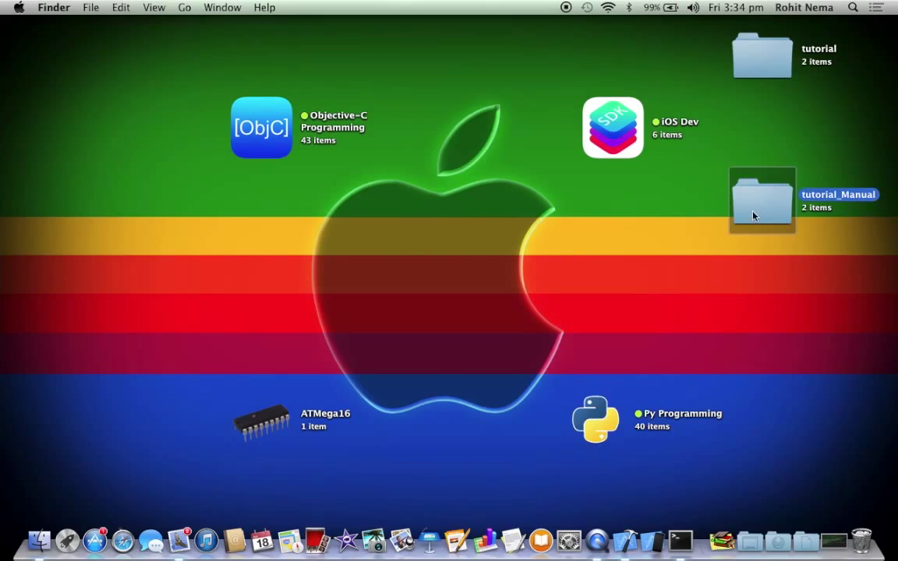
double_click(762, 200)
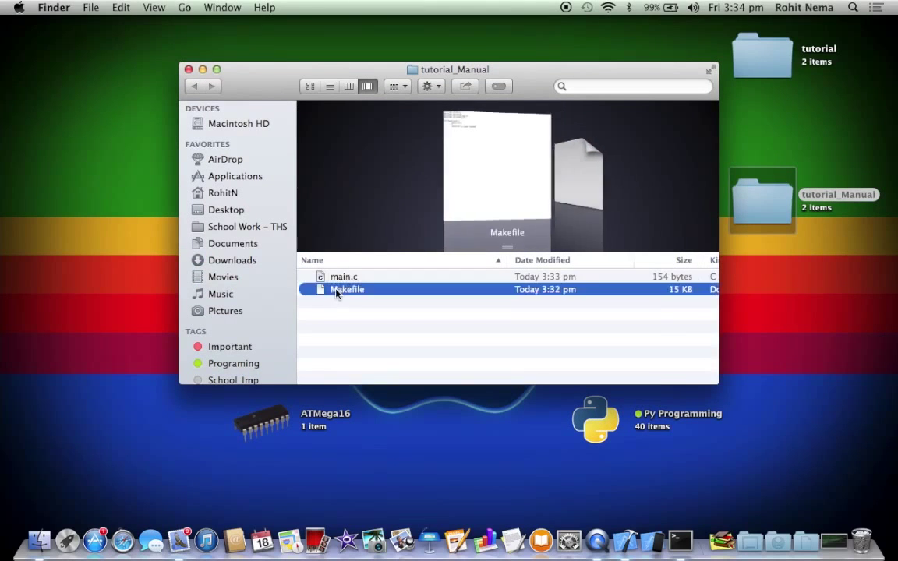
double_click(347, 289)
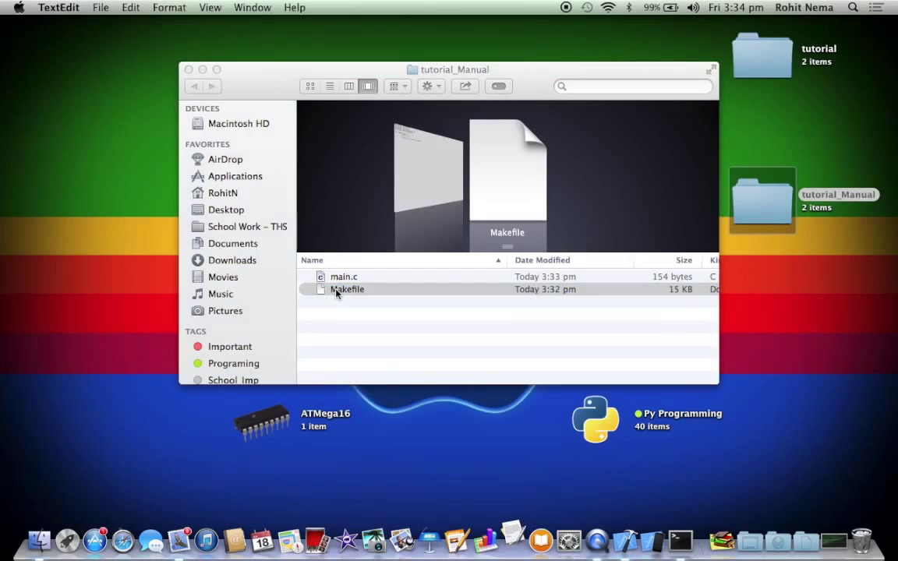
Change the Makefile's TARGET value from main to tutorial in TextEdit.
double_click(347, 289)
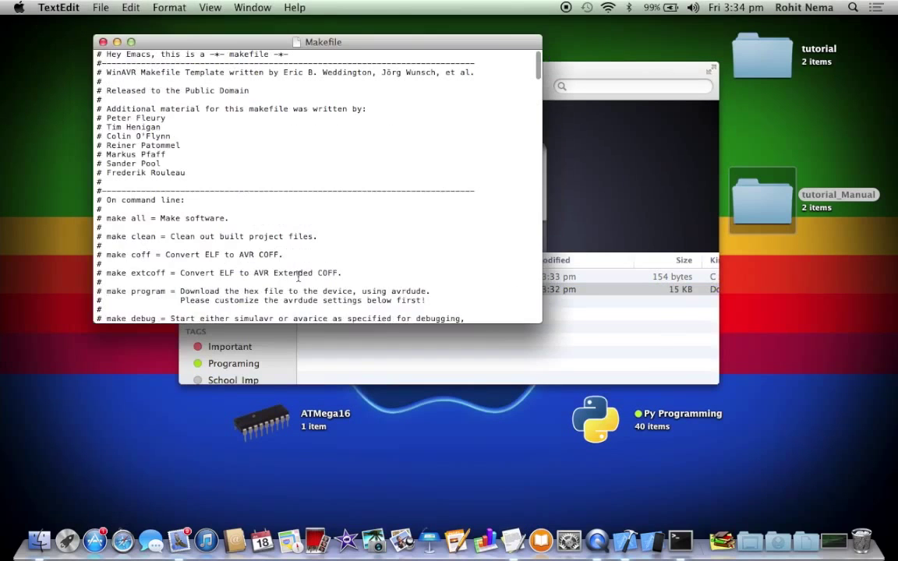
scroll(down, 3)
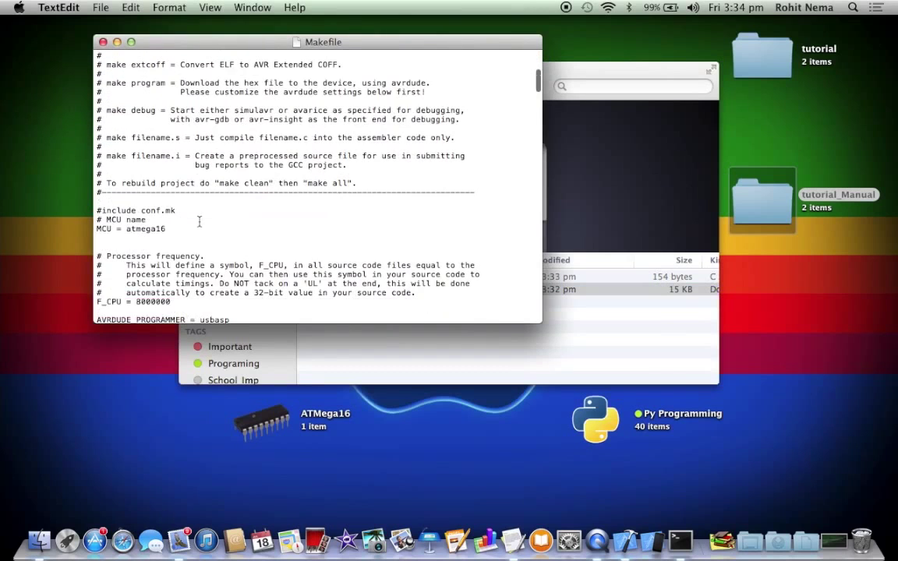
scroll(down, 3)
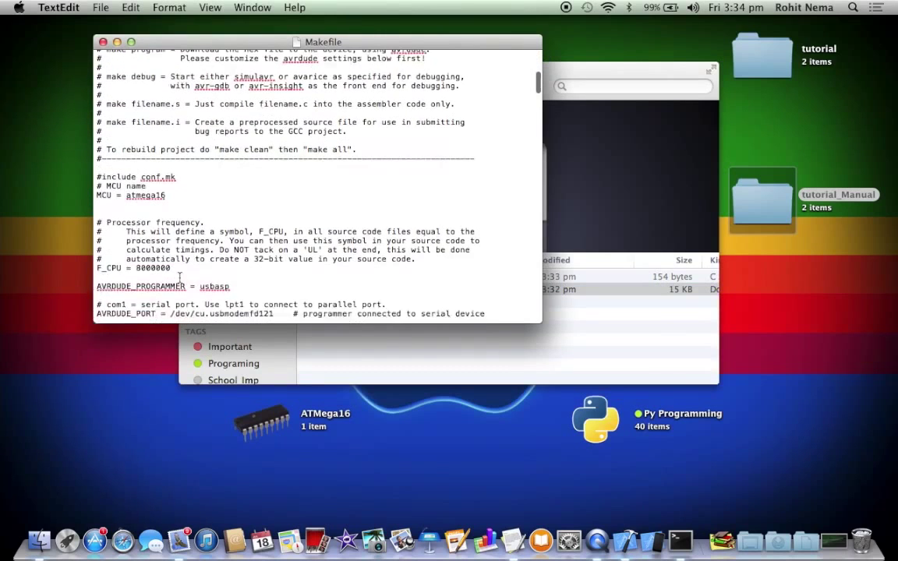
scroll(down, 3)
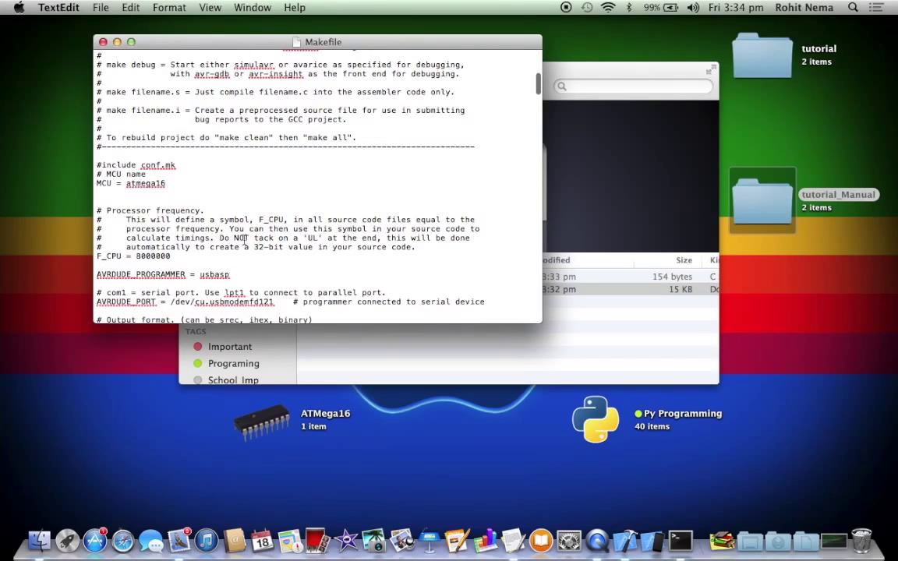
scroll(down, 3)
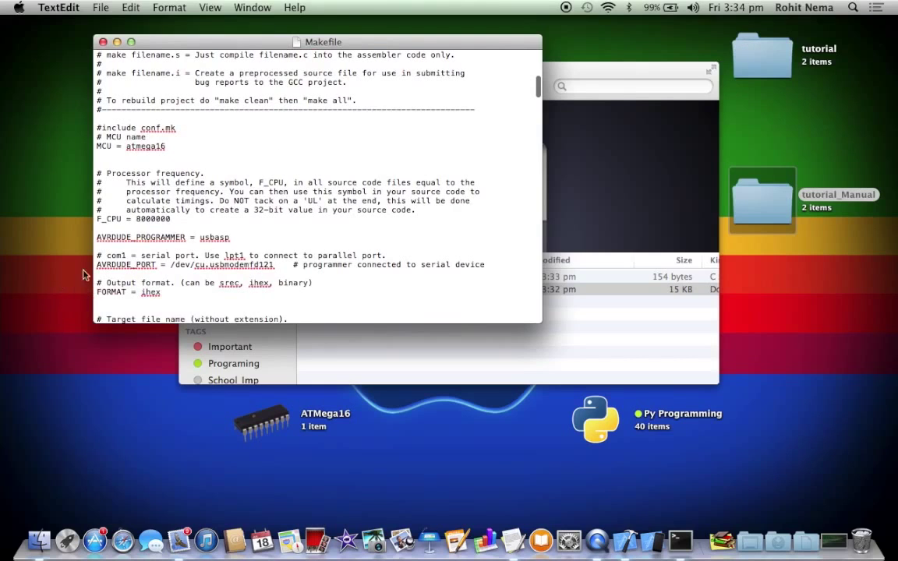
click(259, 229)
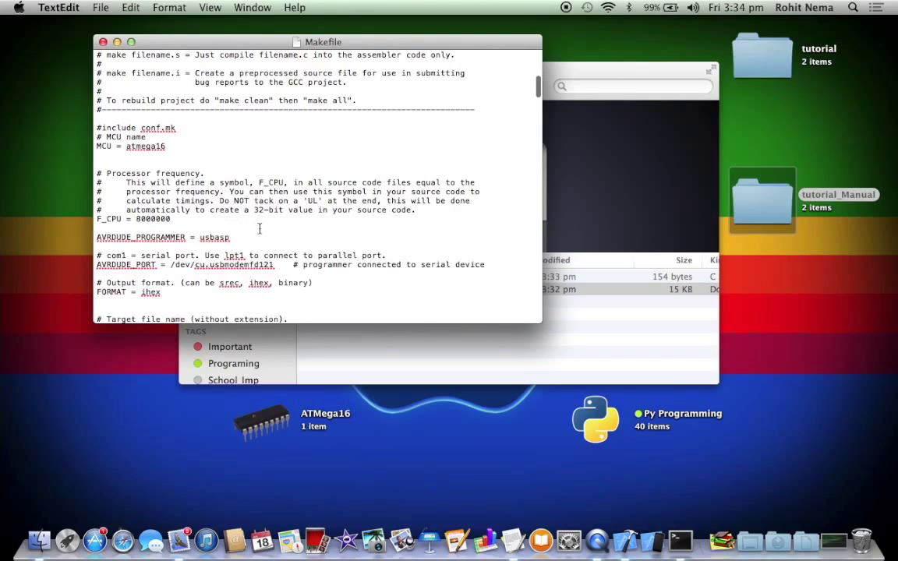
scroll(down, 3)
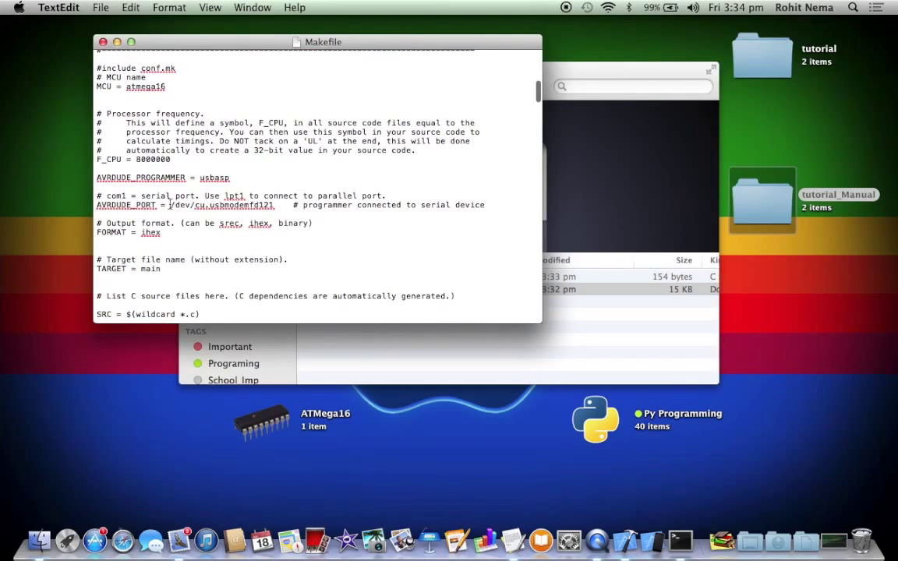
drag(175, 205, 274, 205)
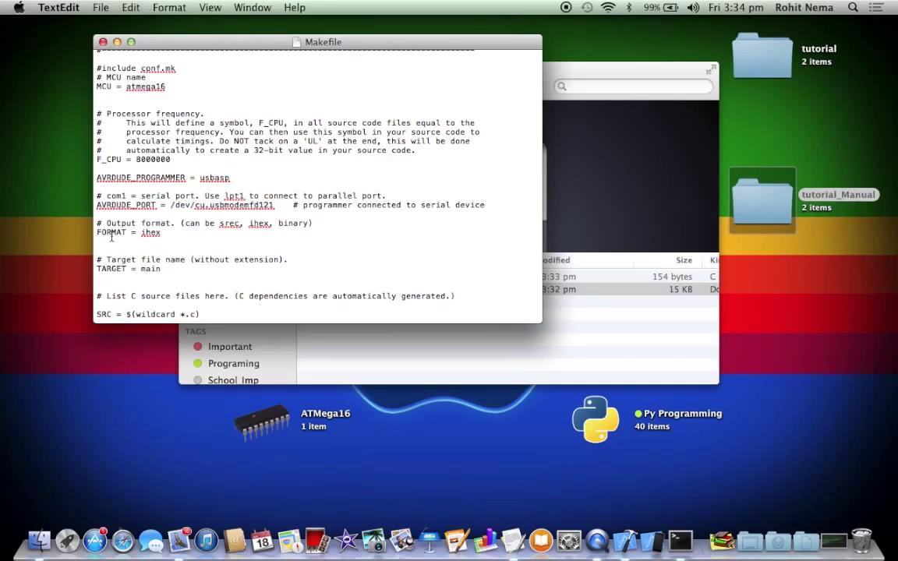
double_click(150, 269)
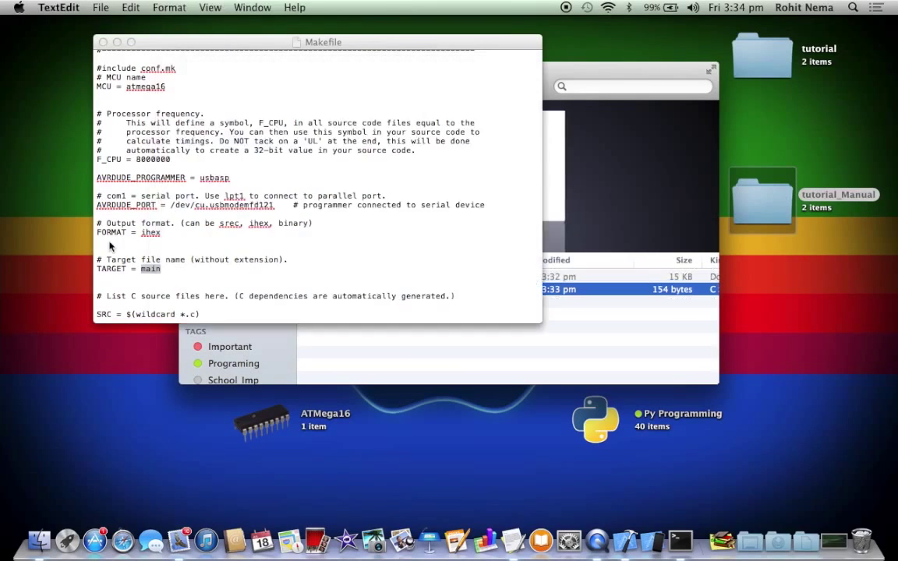
text(tutorial)
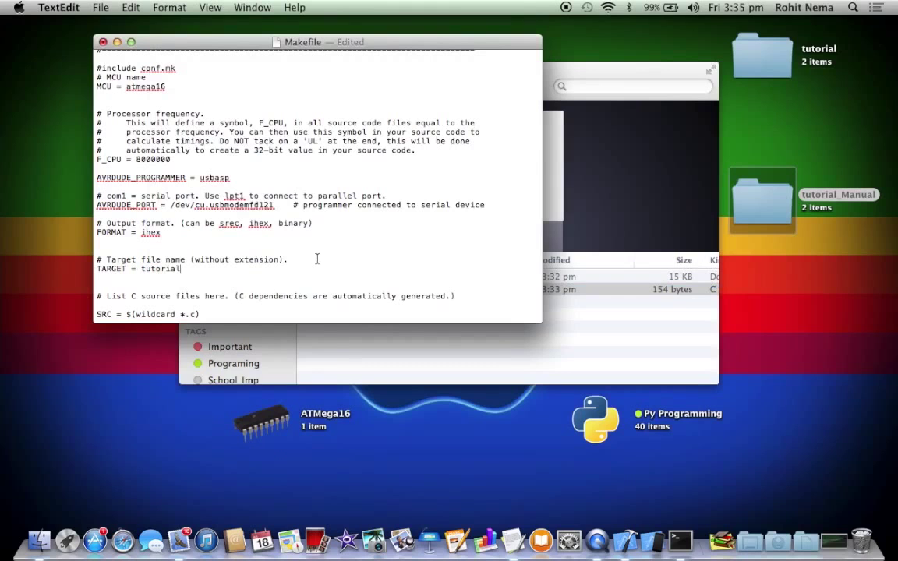
scroll(down, 3)
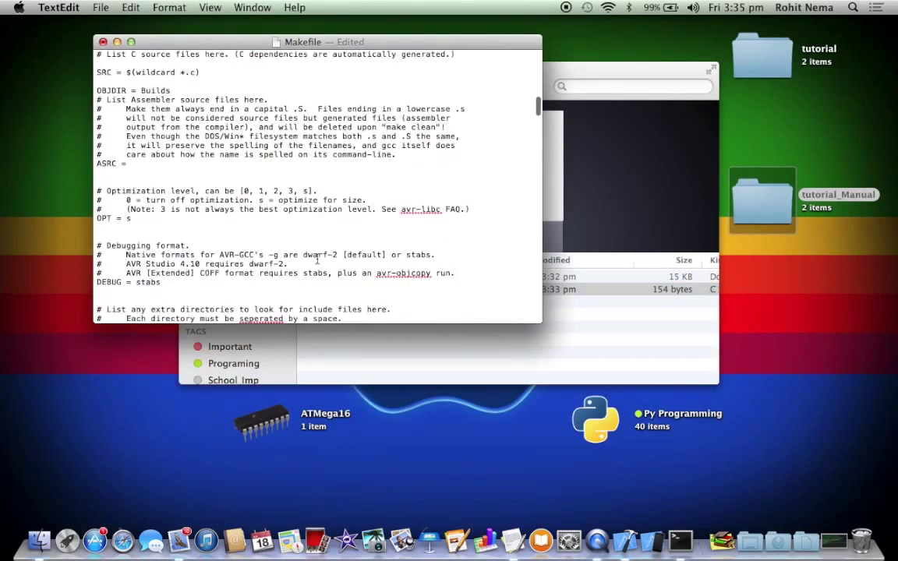
scroll(down, 3)
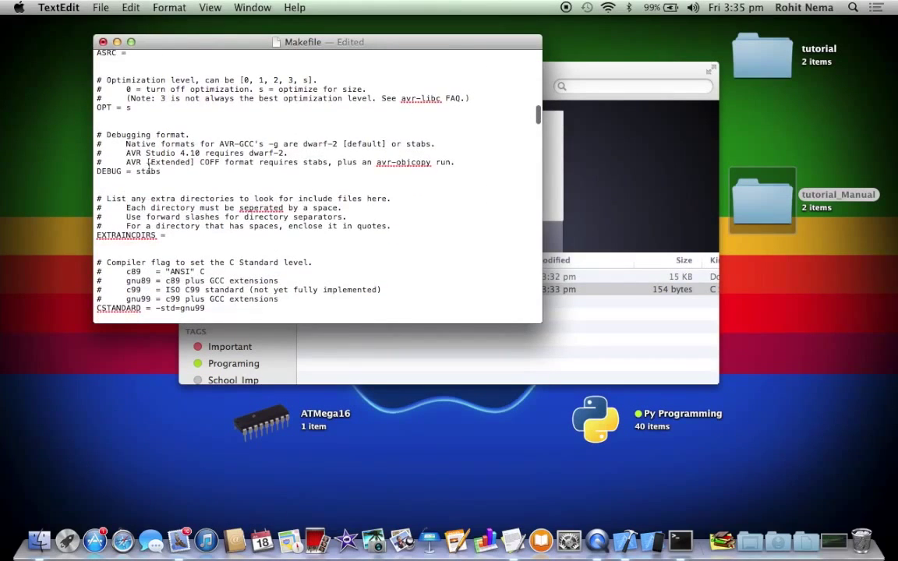
double_click(148, 171)
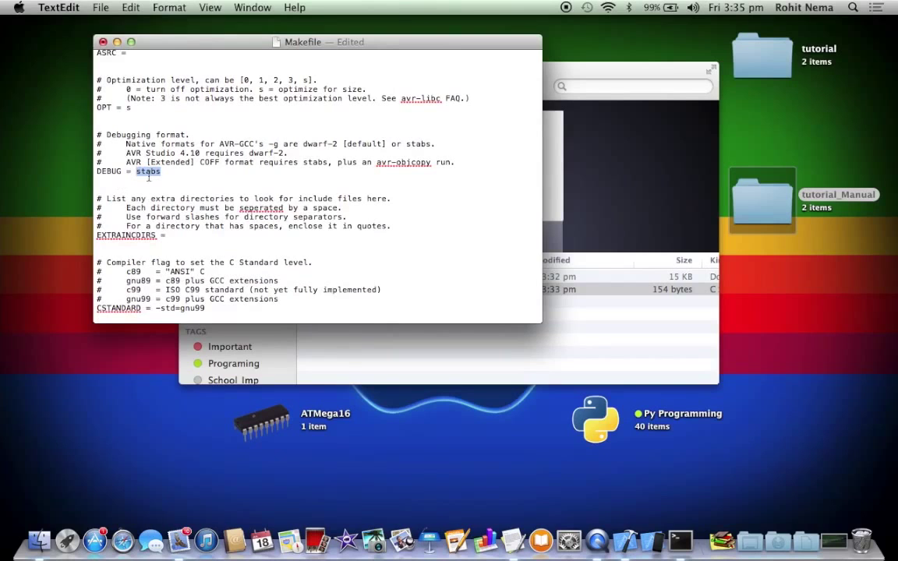
mouse_move(154, 198)
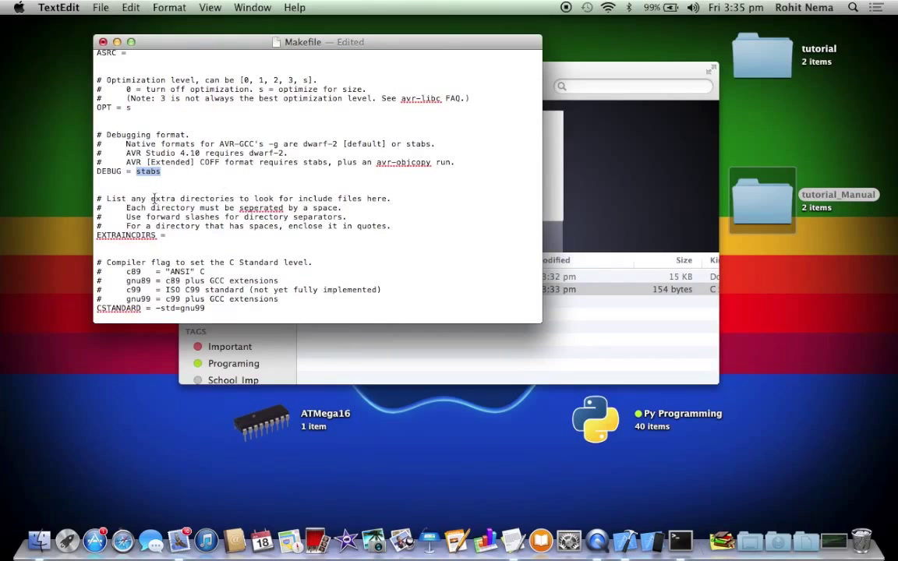
scroll(down, 3)
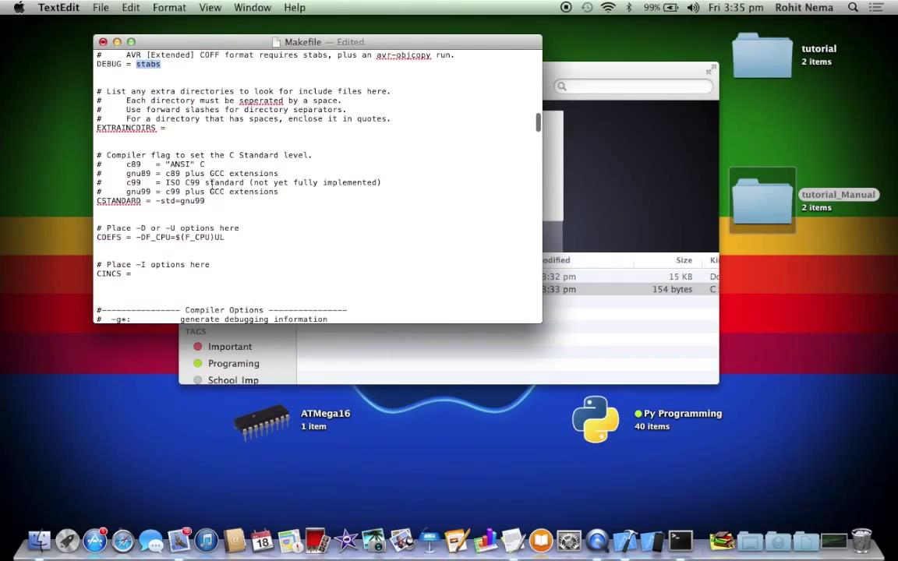
scroll(down, 3)
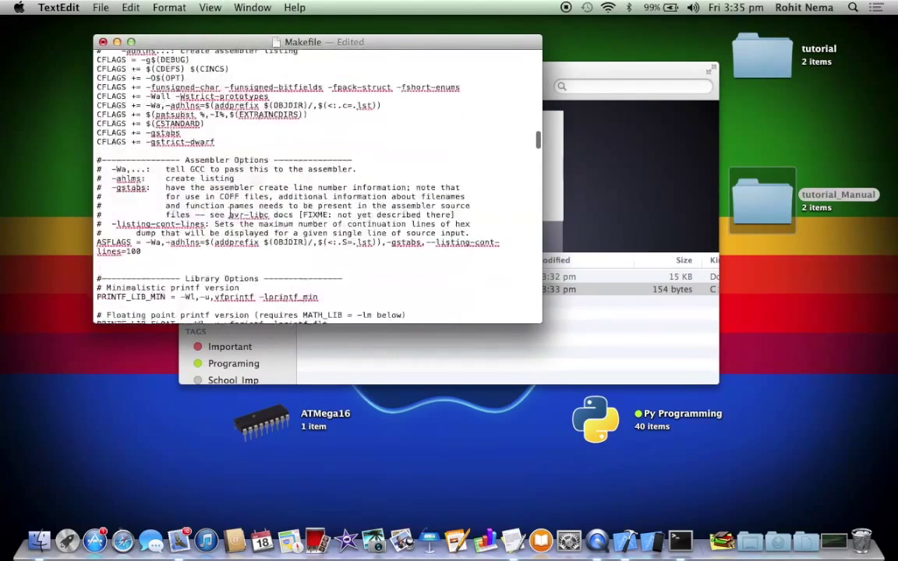
scroll(up, 3)
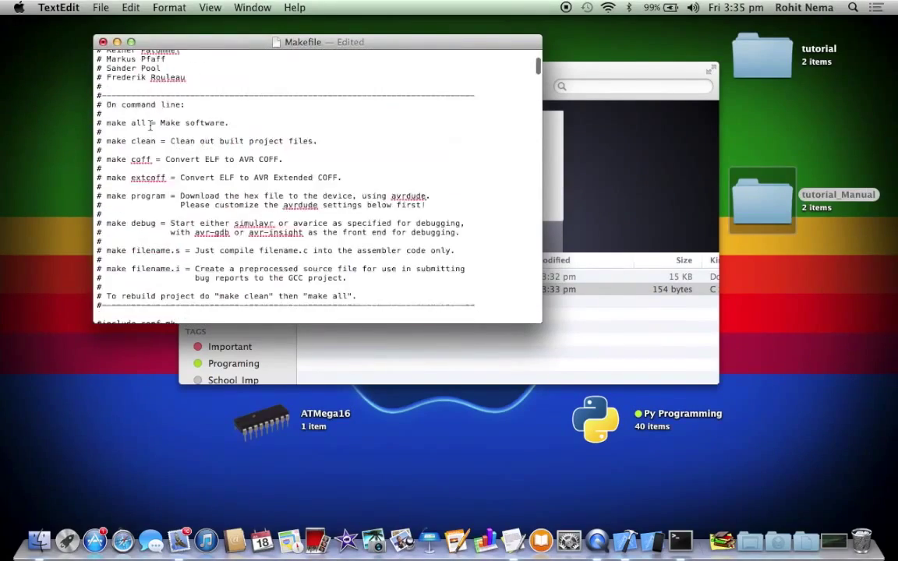
scroll(down, 3)
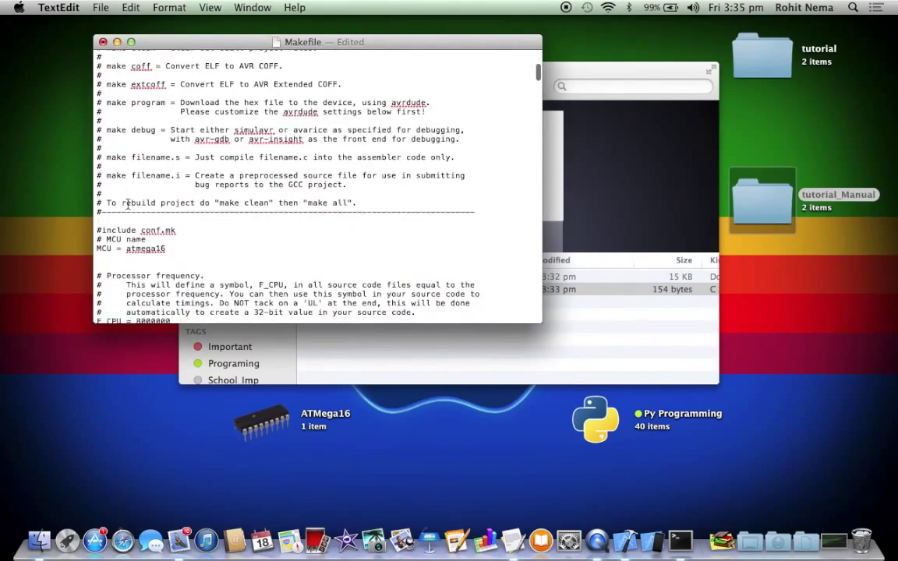
scroll(down, 3)
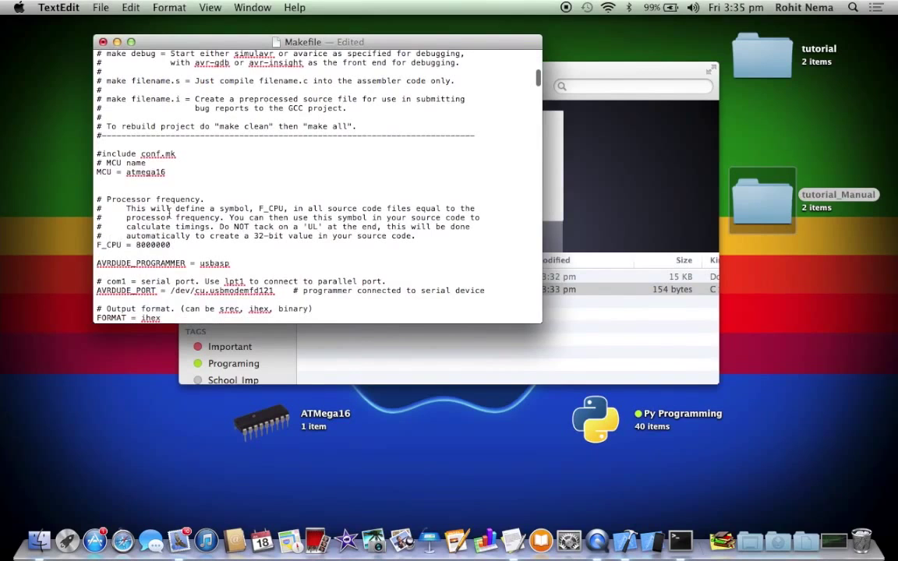
scroll(down, 3)
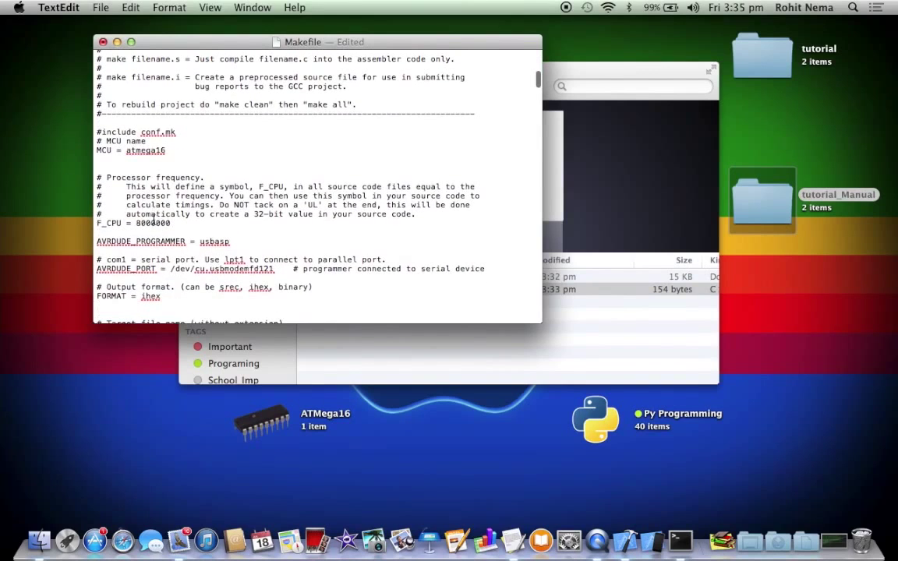
scroll(down, 3)
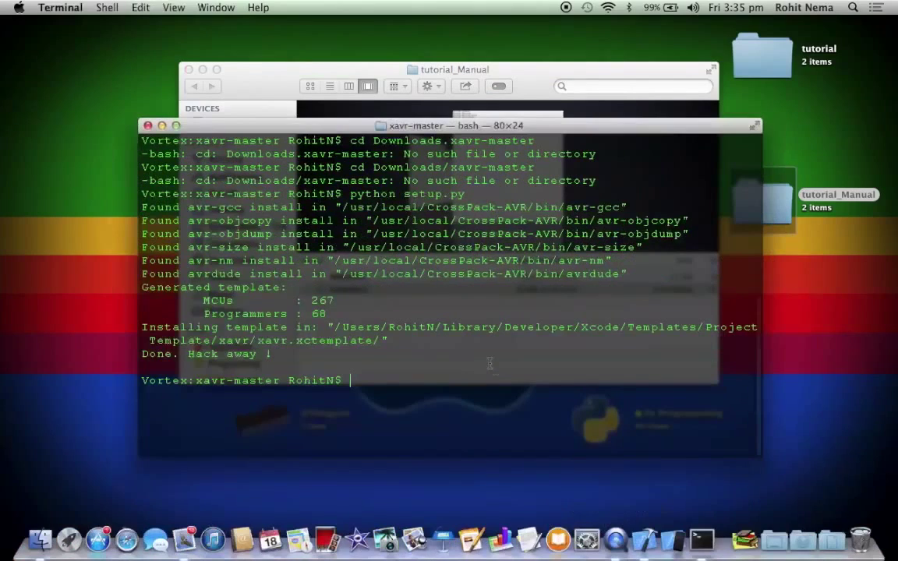
Change directory to ~/Desktop/tutorial_Manual and run make all.
text(cd)
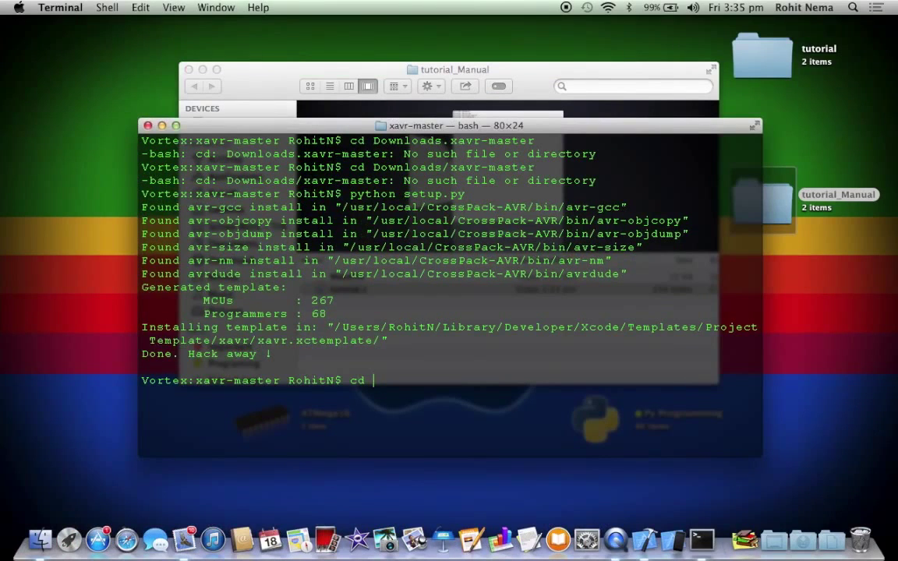
text(~/)
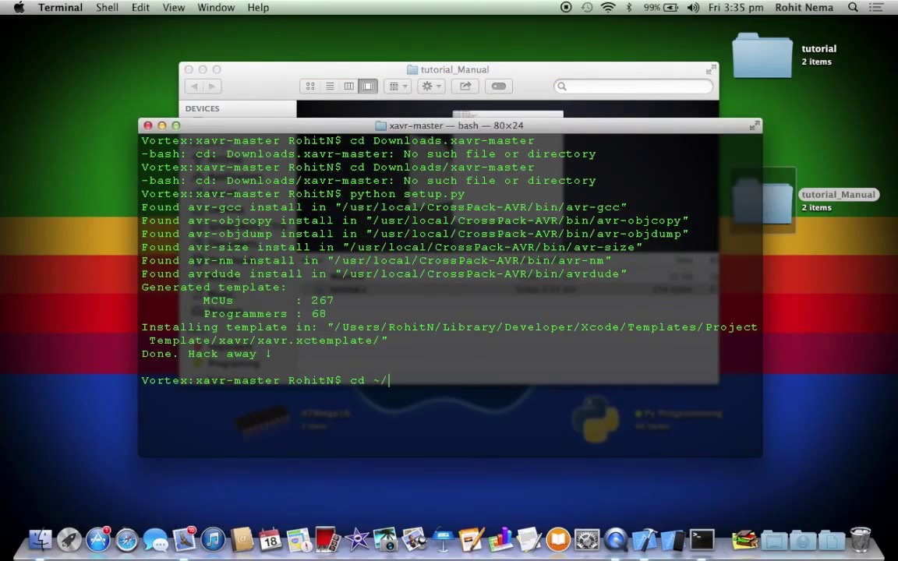
text(Desk)
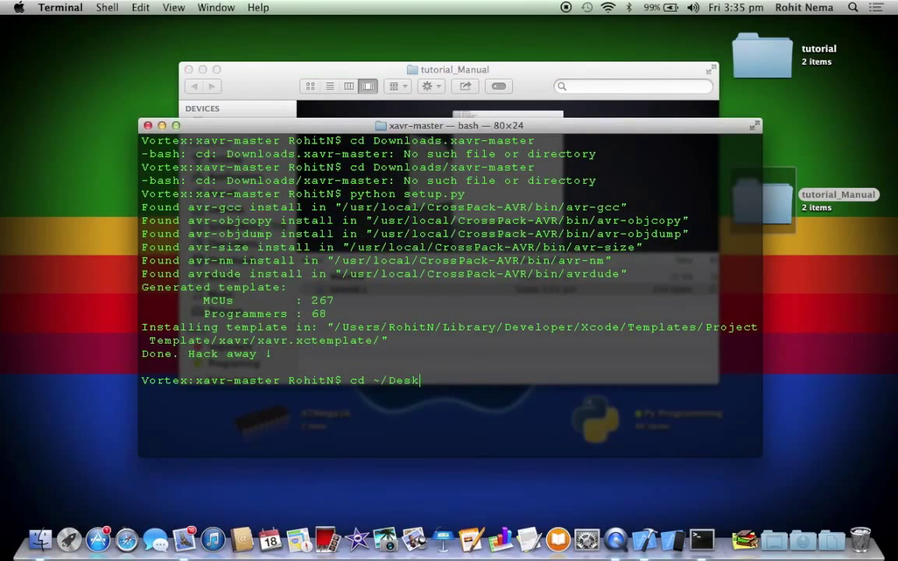
text(top)
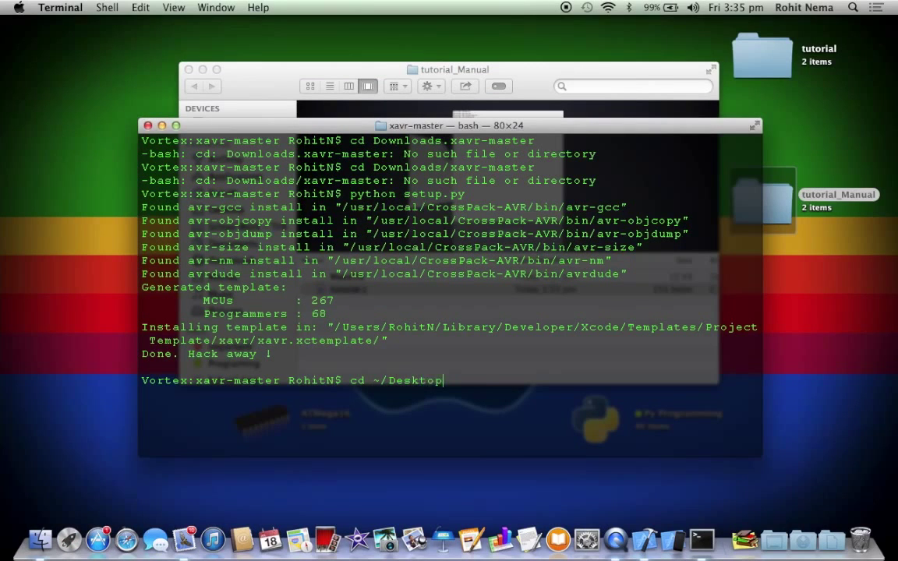
text(tut)
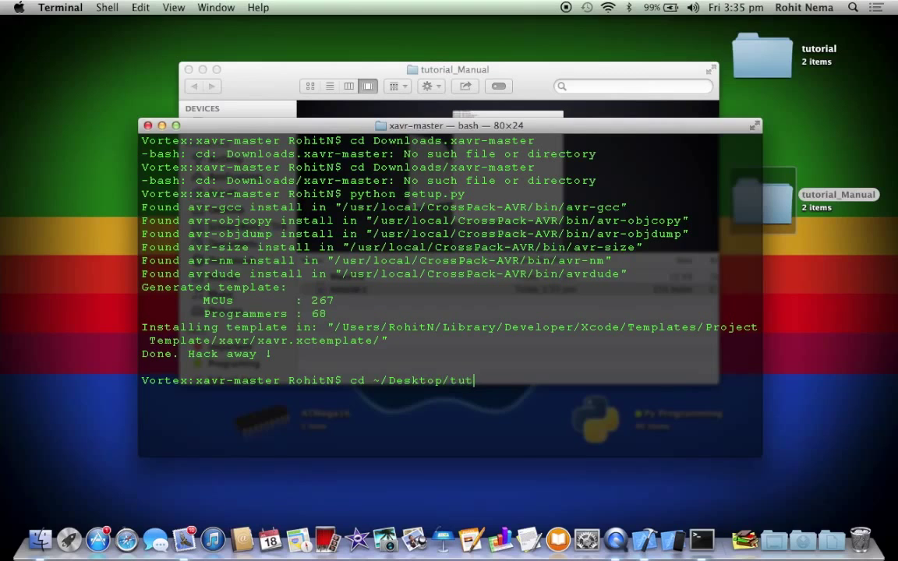
text(orial_Manual)
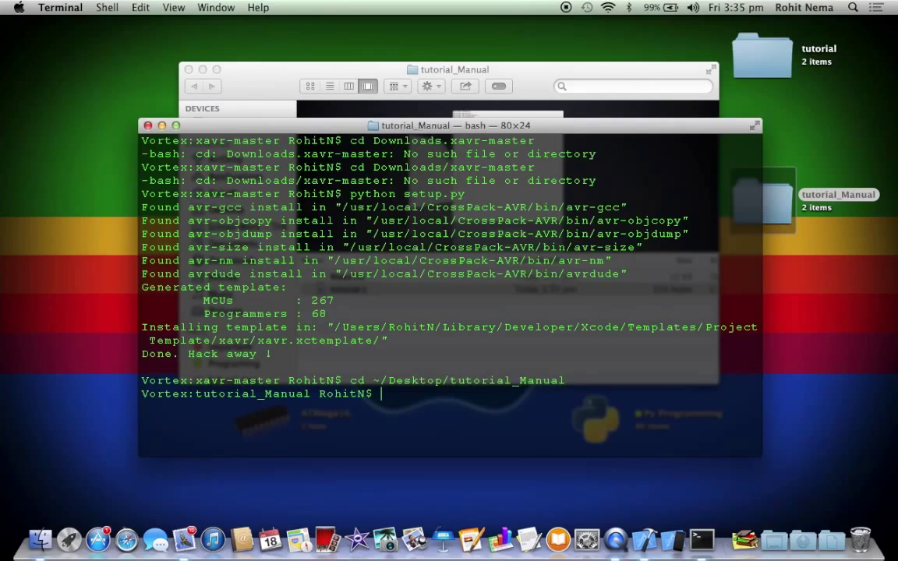
text(make all)
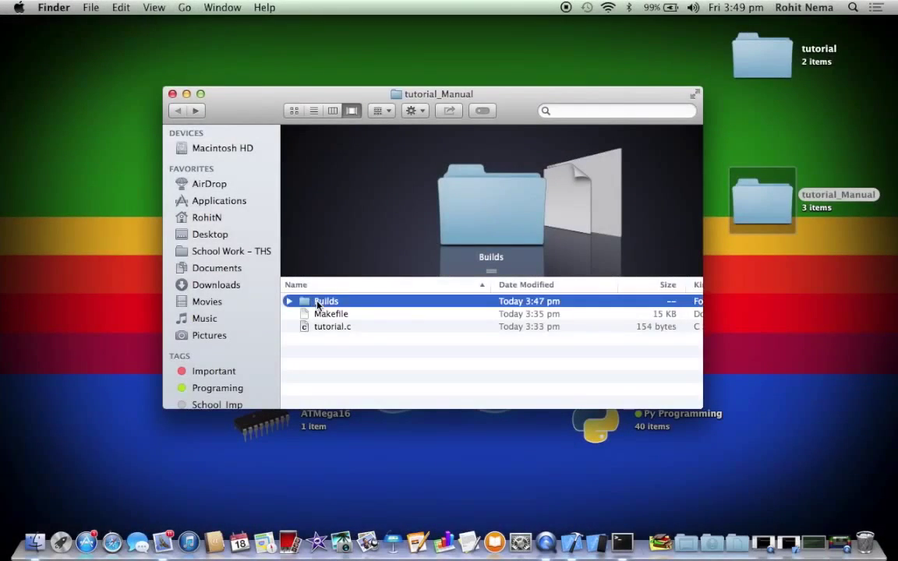
double_click(325, 301)
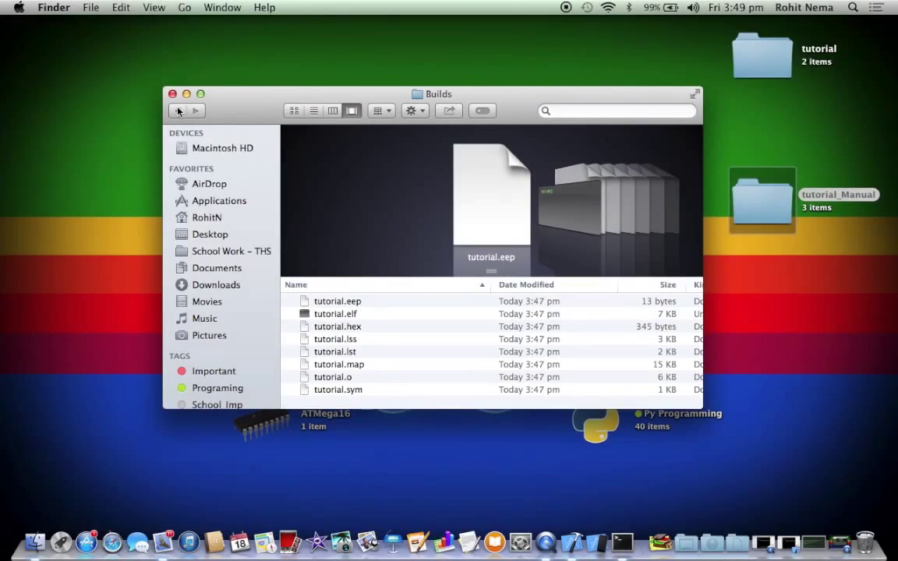
click(178, 110)
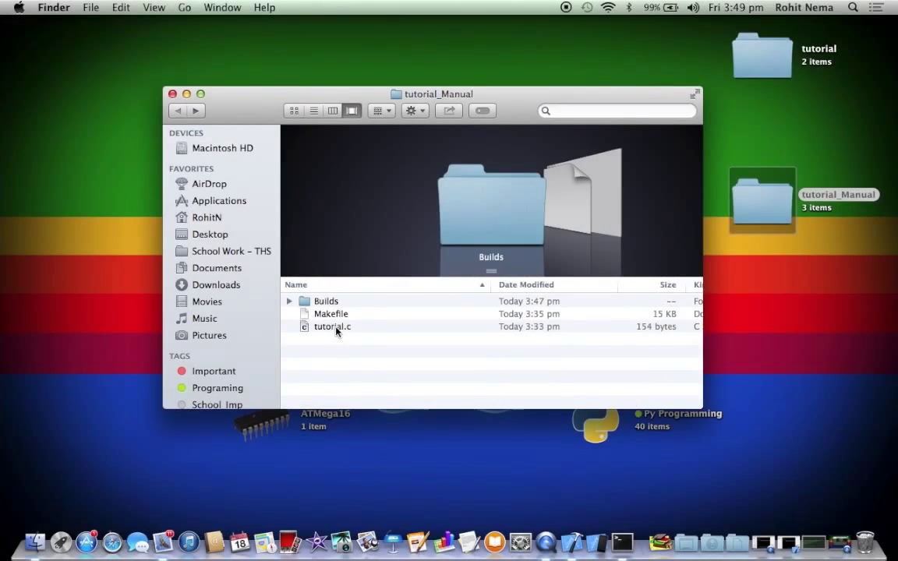
click(331, 326)
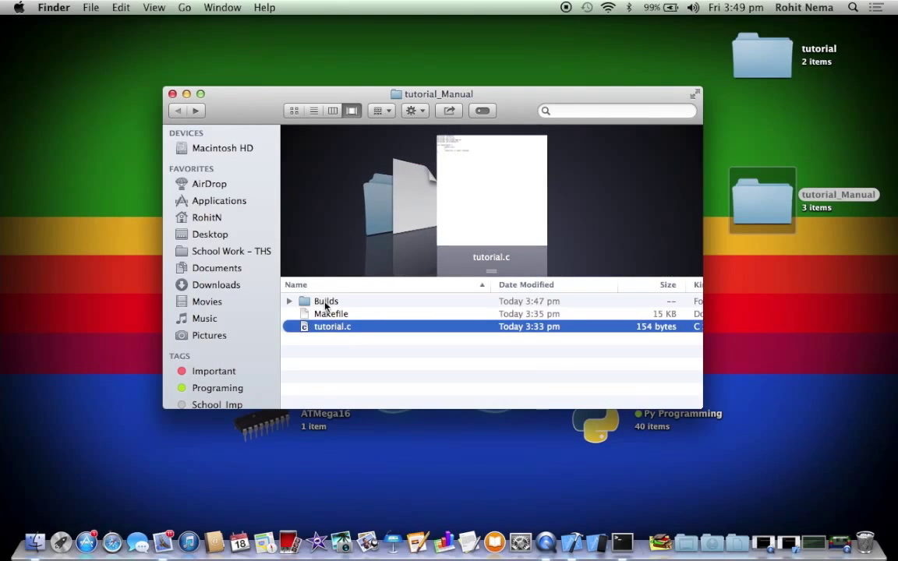
double_click(326, 301)
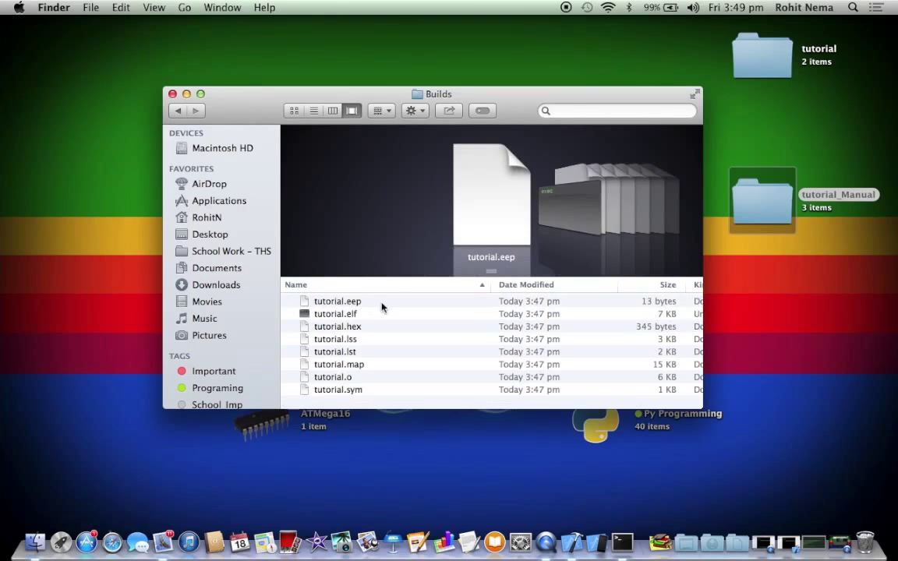
mouse_move(361, 333)
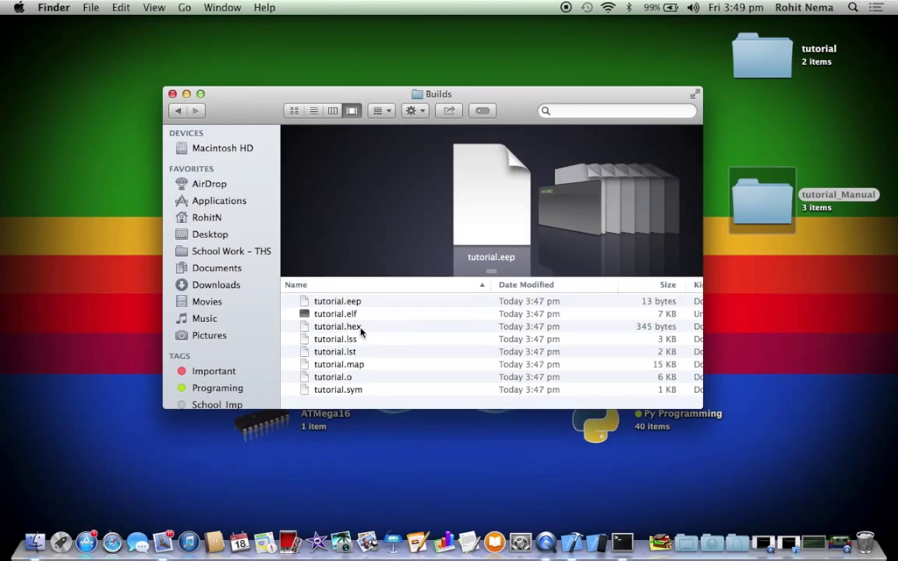
click(338, 327)
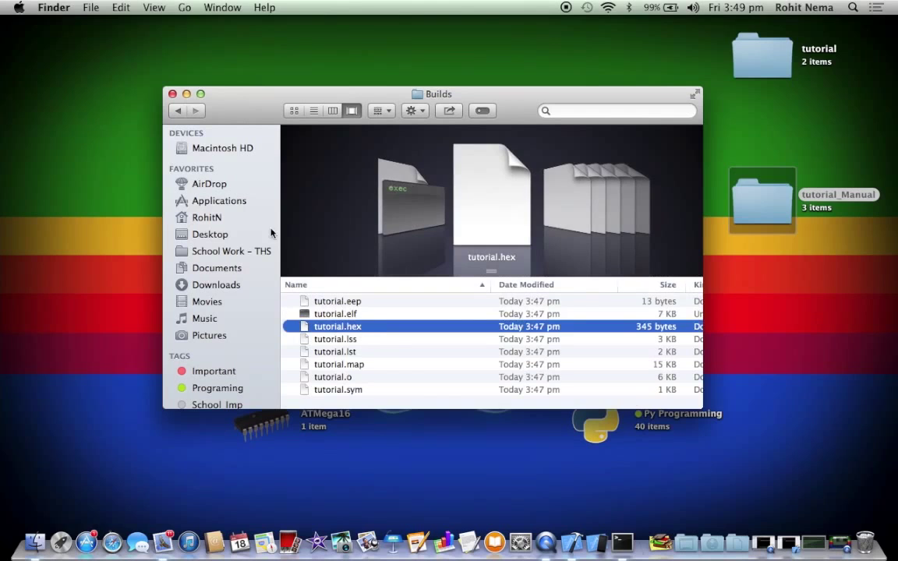
mouse_move(231, 154)
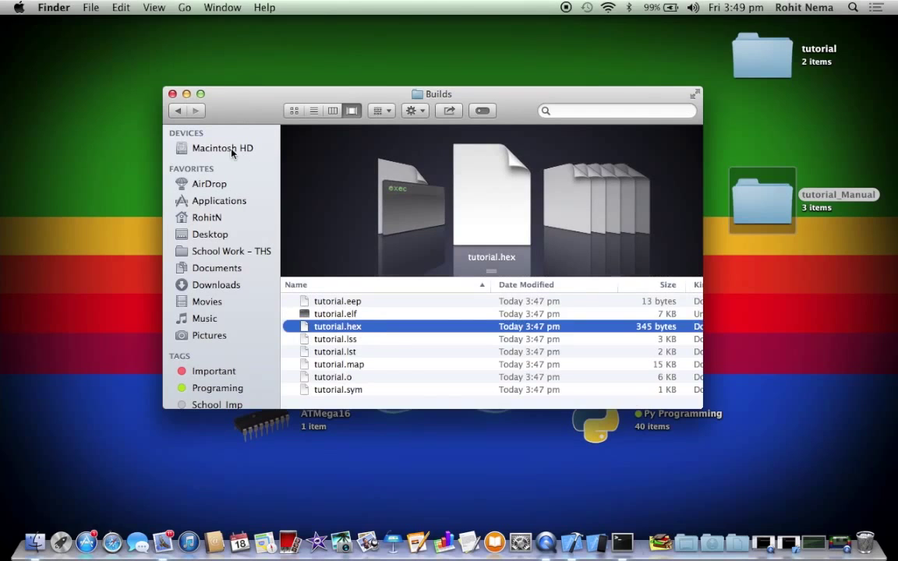
mouse_move(209, 110)
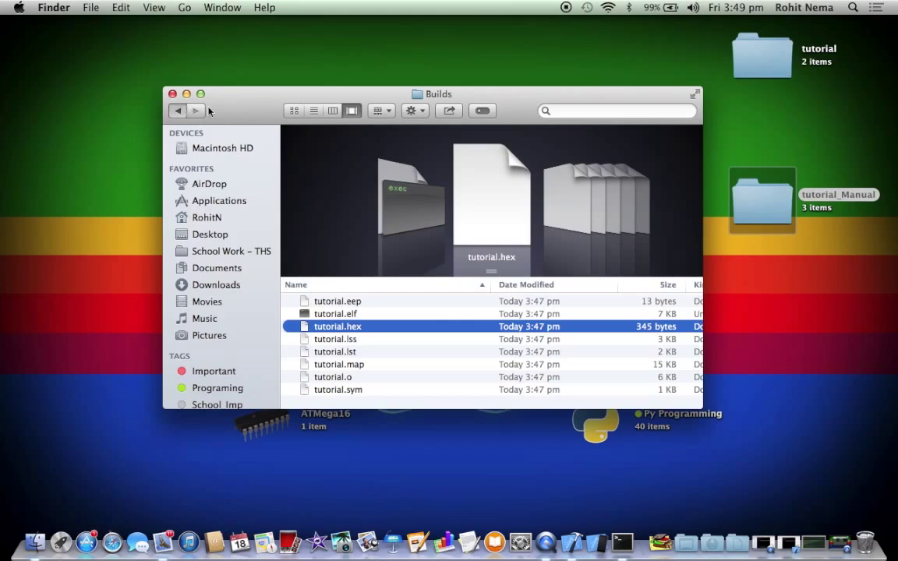
click(177, 110)
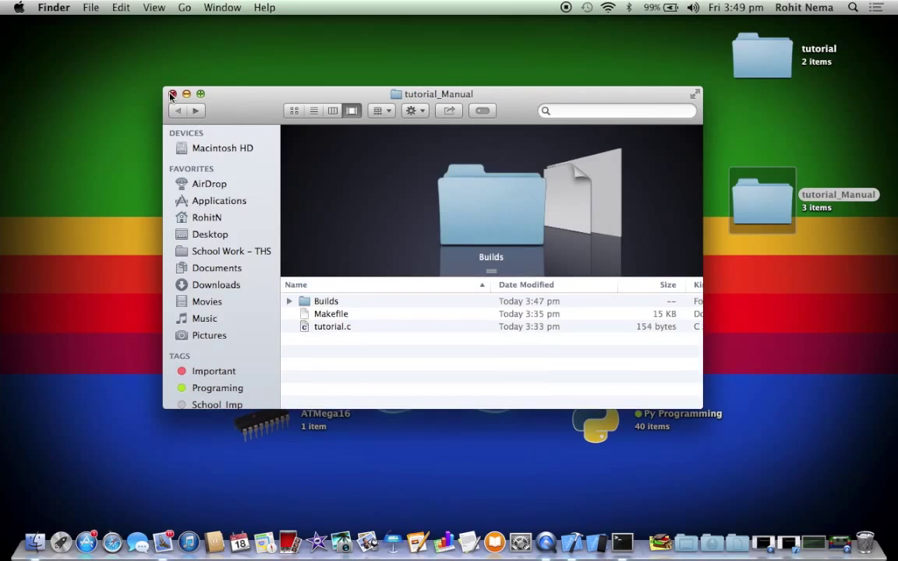
click(332, 326)
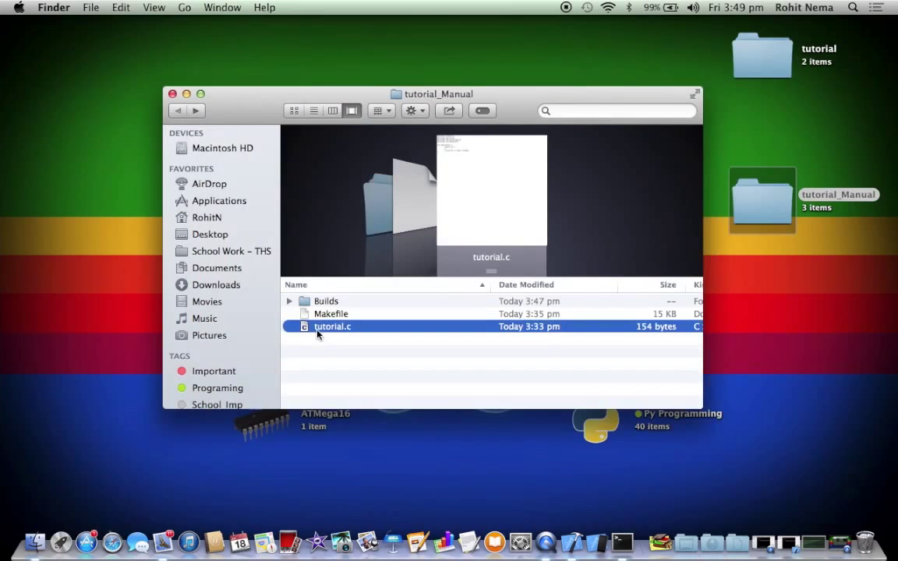
mouse_move(279, 258)
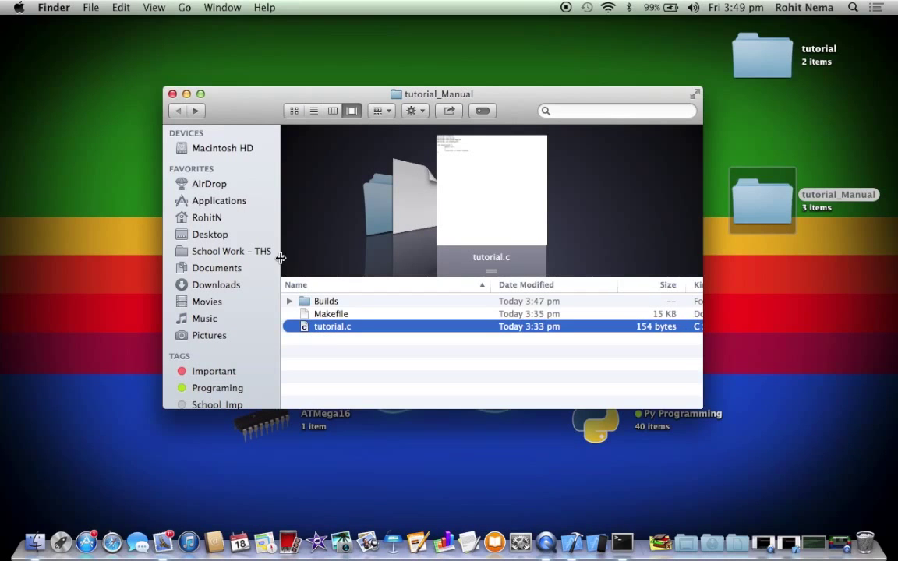
mouse_move(467, 107)
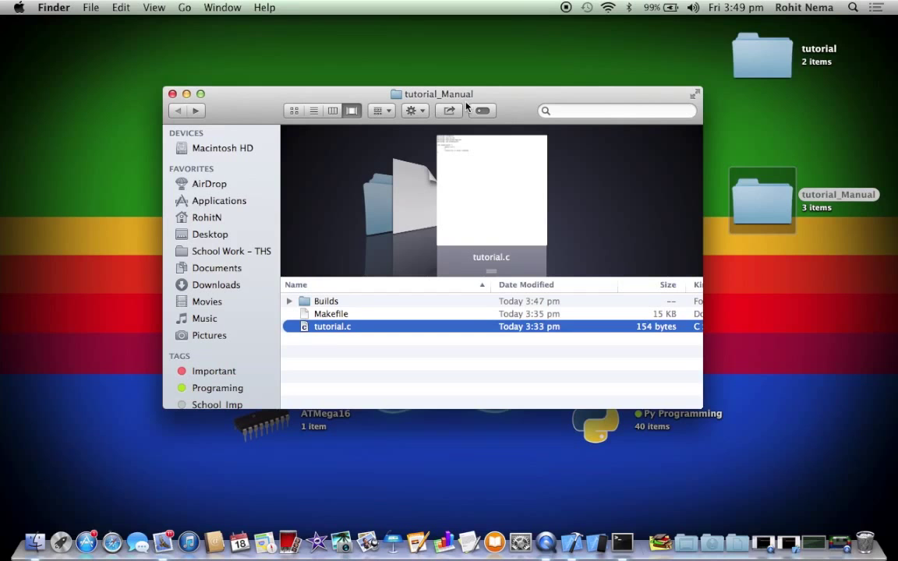